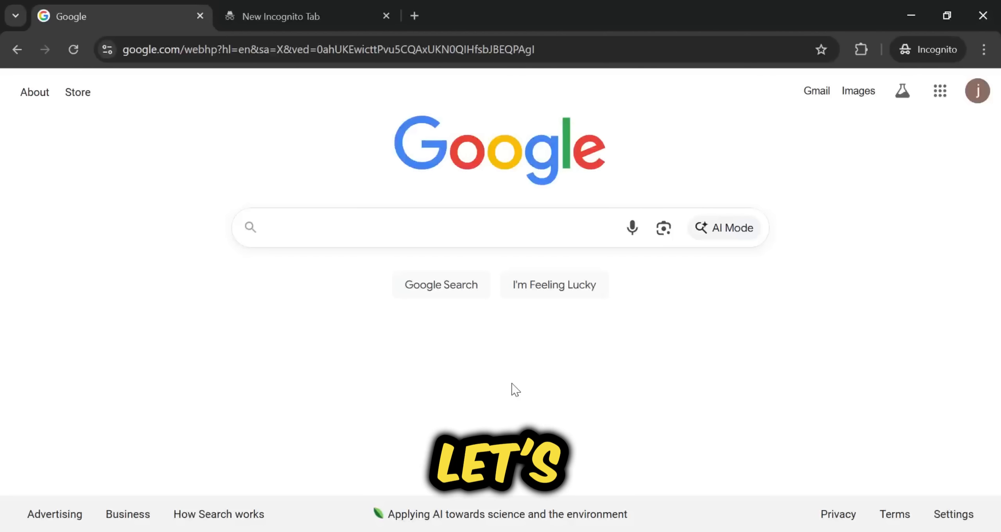
{"action": "mouse_move", "coordinate": [663, 396]}
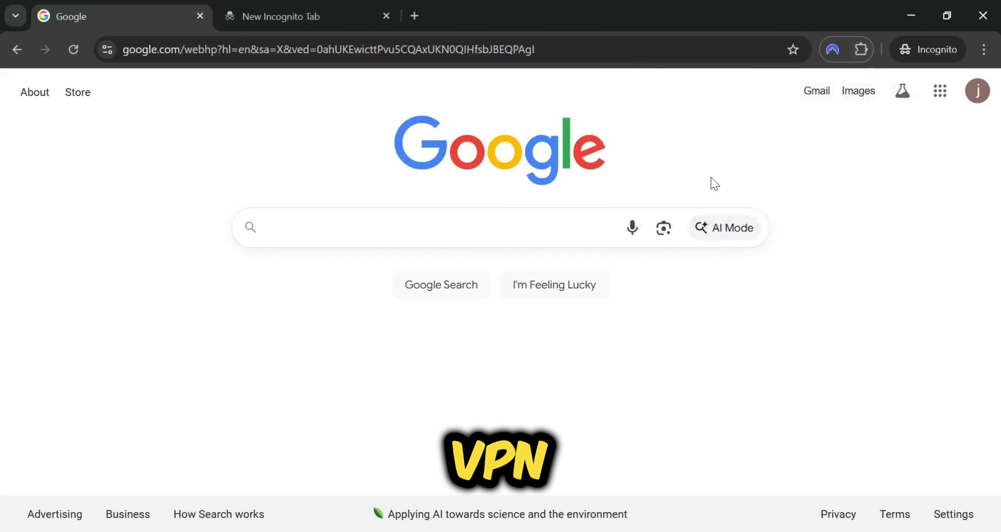
Quick-connect the NordVPN browser extension to a United States server
{"action": "left_click", "coordinate": [831, 49]}
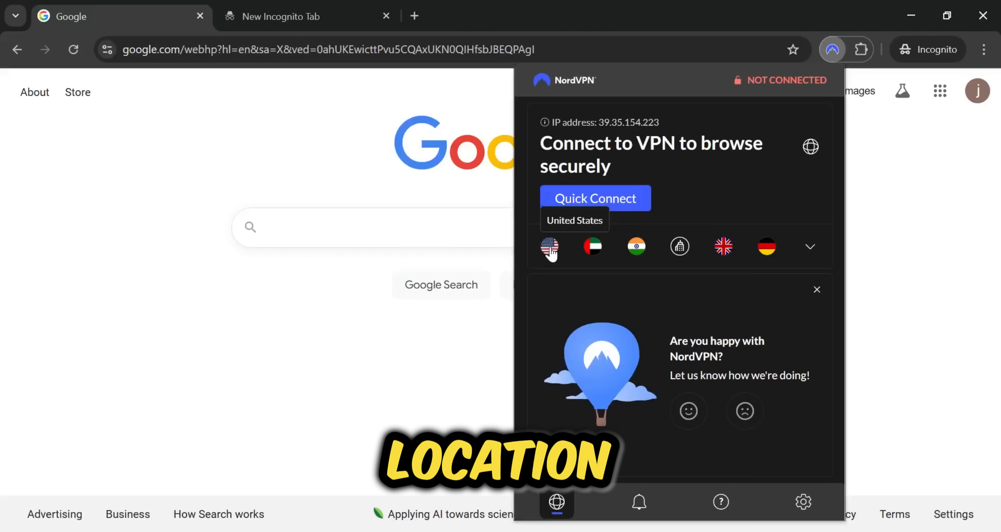
{"action": "left_click", "coordinate": [595, 197]}
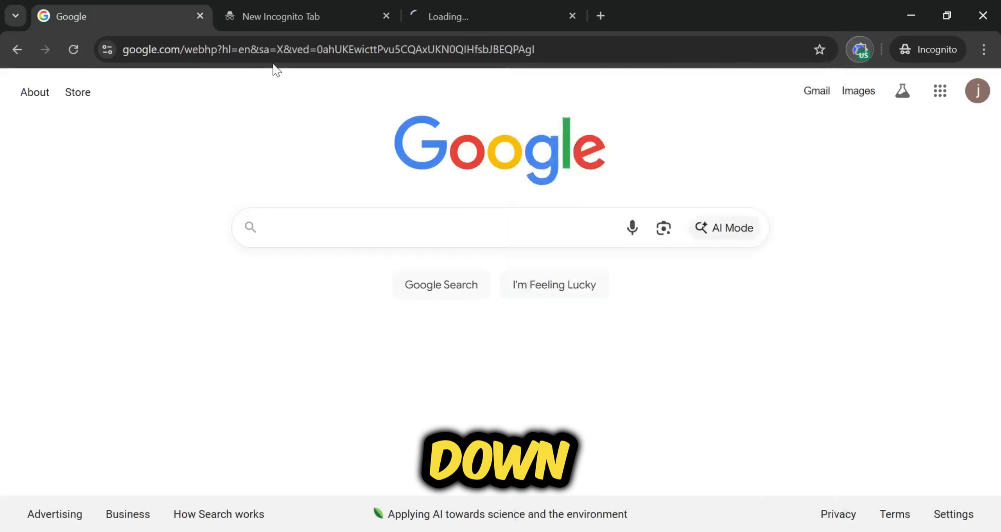
{"action": "left_click", "coordinate": [318, 49]}
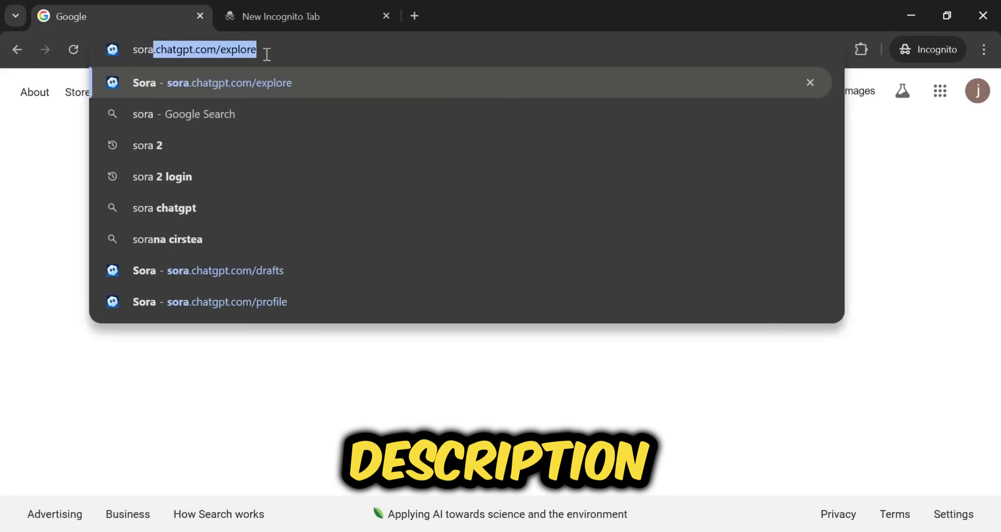
Open sora.chatgpt.com, save the username, dismiss the welcome notice, and choose Enter invite code
{"action": "left_click", "coordinate": [210, 83]}
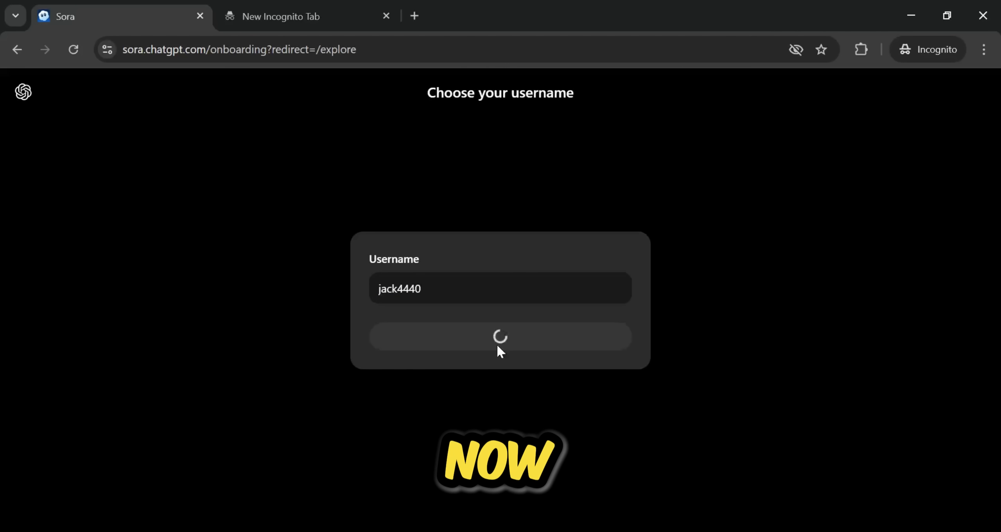
{"action": "left_click", "coordinate": [500, 336]}
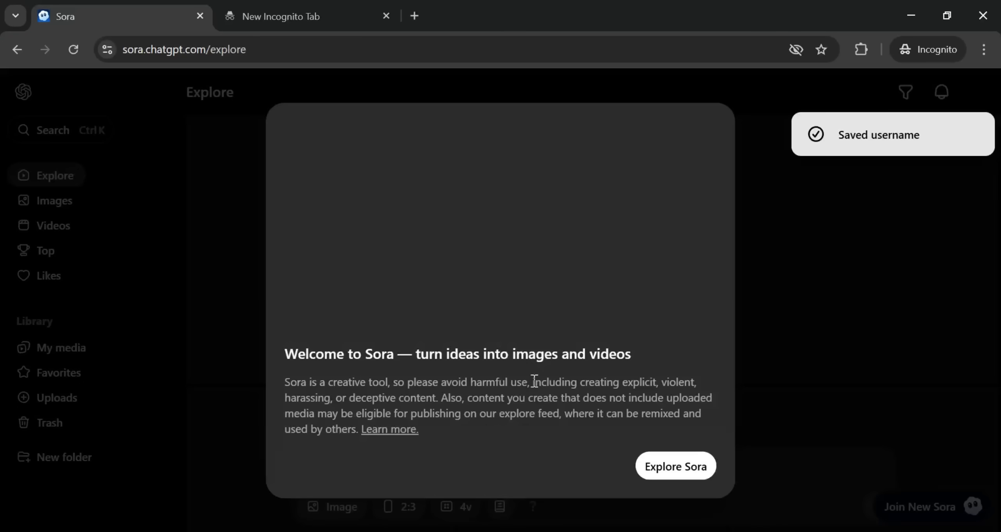
{"action": "left_click", "coordinate": [674, 465]}
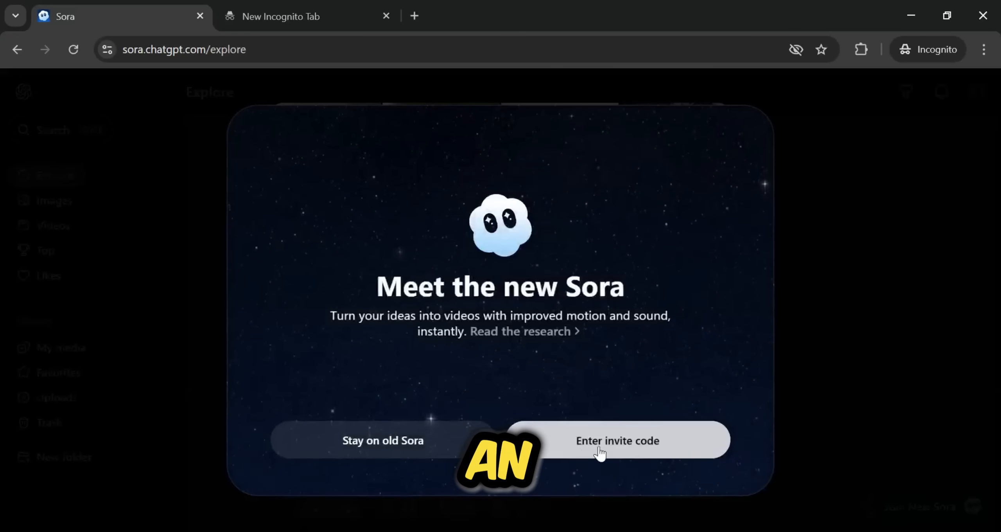
{"action": "left_click", "coordinate": [617, 440]}
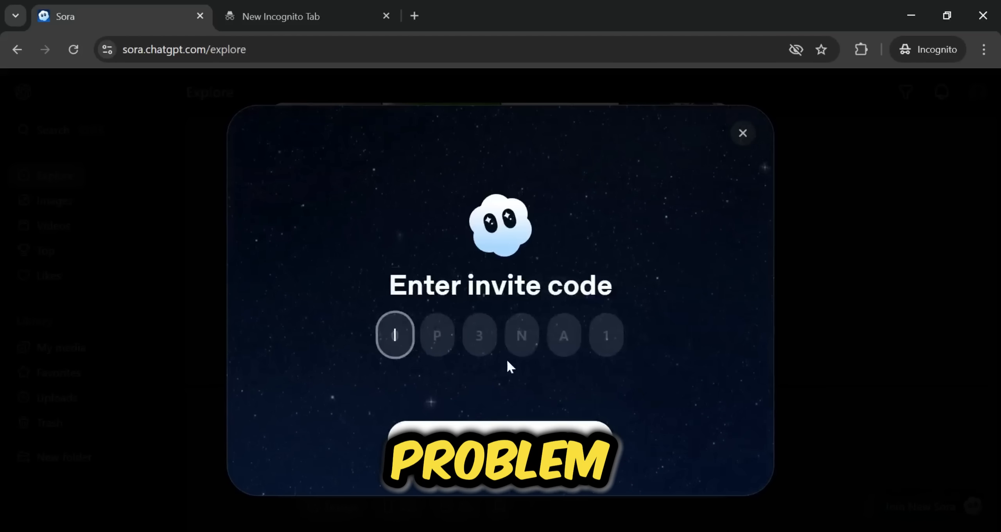
{"action": "mouse_move", "coordinate": [466, 255]}
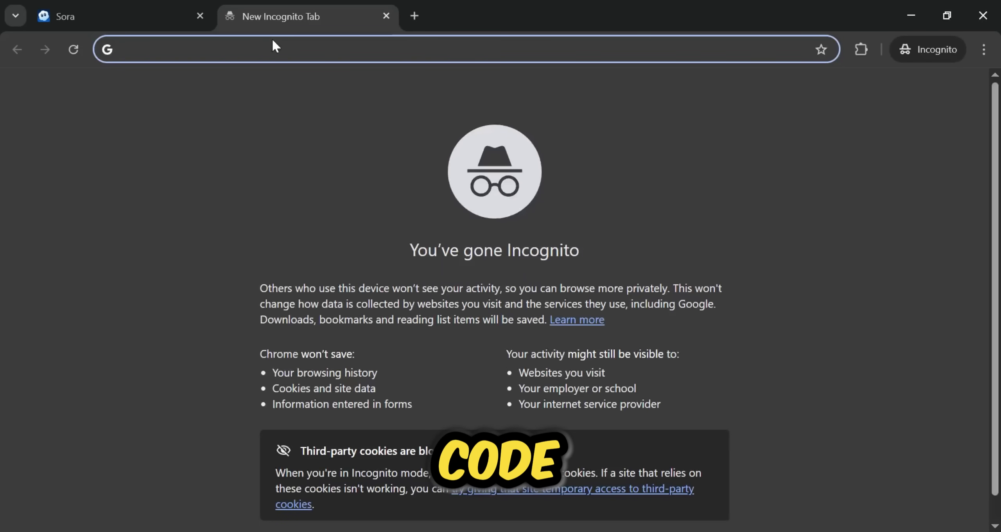
Search Google for 'mindvideoai' and open the MindVideo AI result
{"action": "type", "text": "mind"}
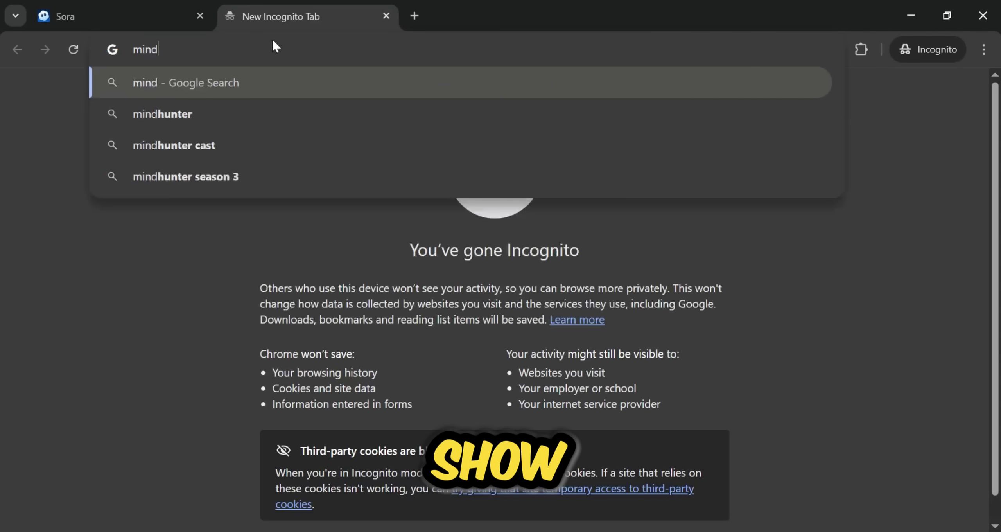
{"action": "type", "text": "videoa"}
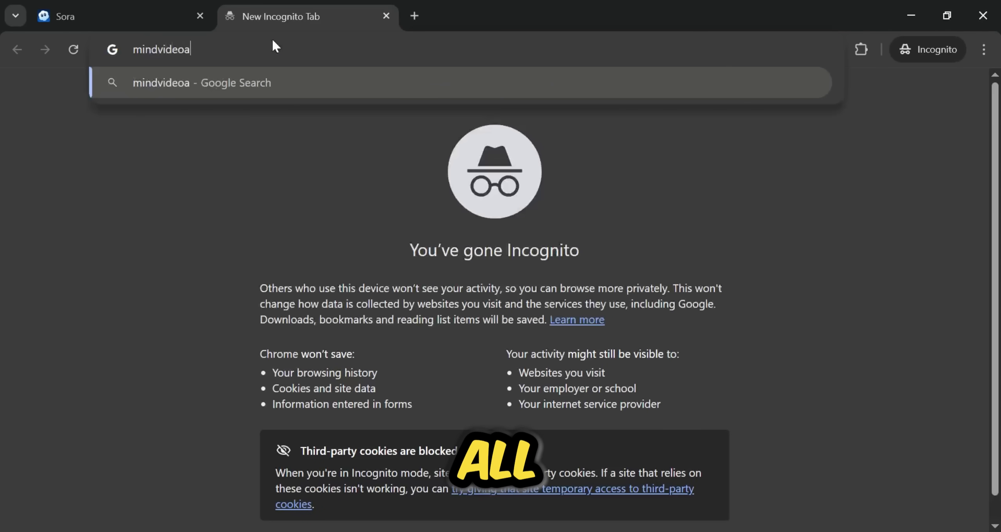
{"action": "key", "text": "Return"}
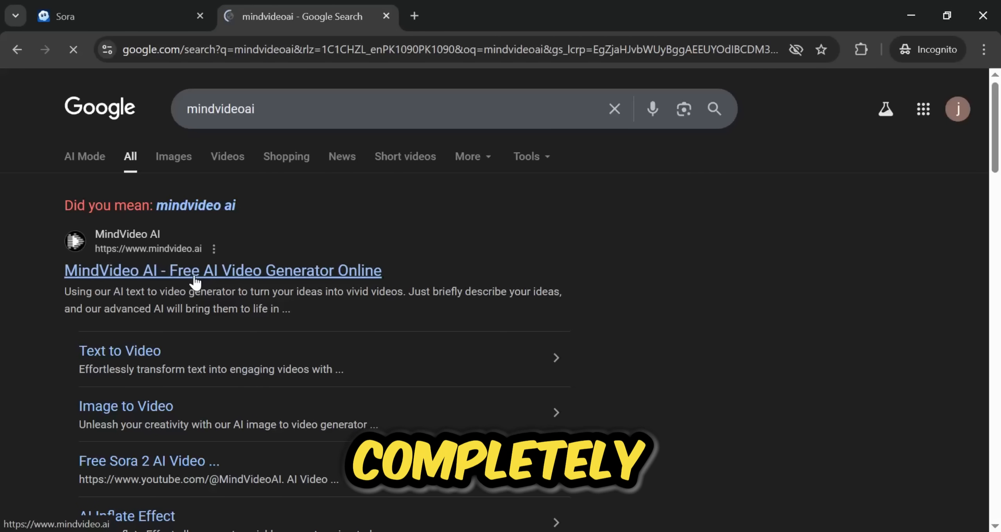
{"action": "left_click", "coordinate": [222, 270]}
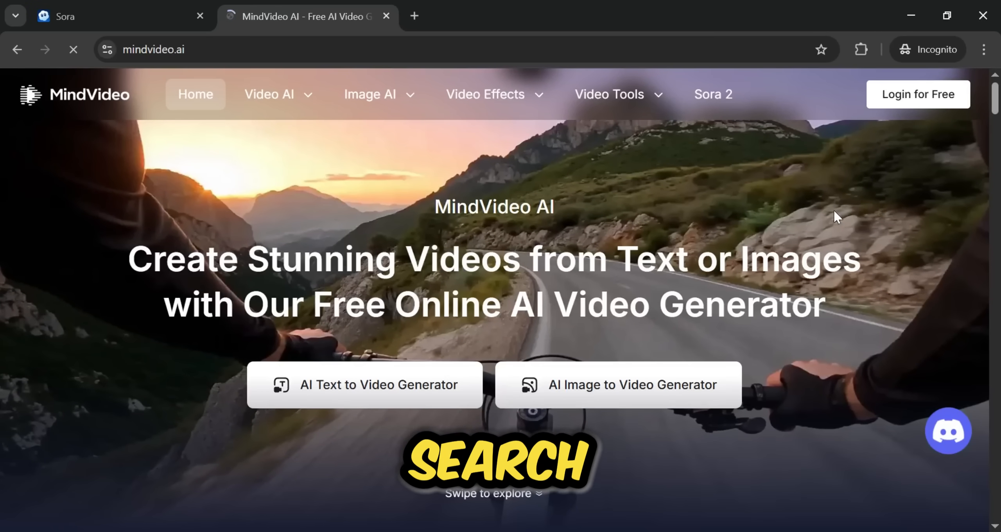
Browse the MindVideo AI homepage, then sign in through Login for Free
{"action": "scroll", "scroll_direction": "down", "scroll_amount": 3}
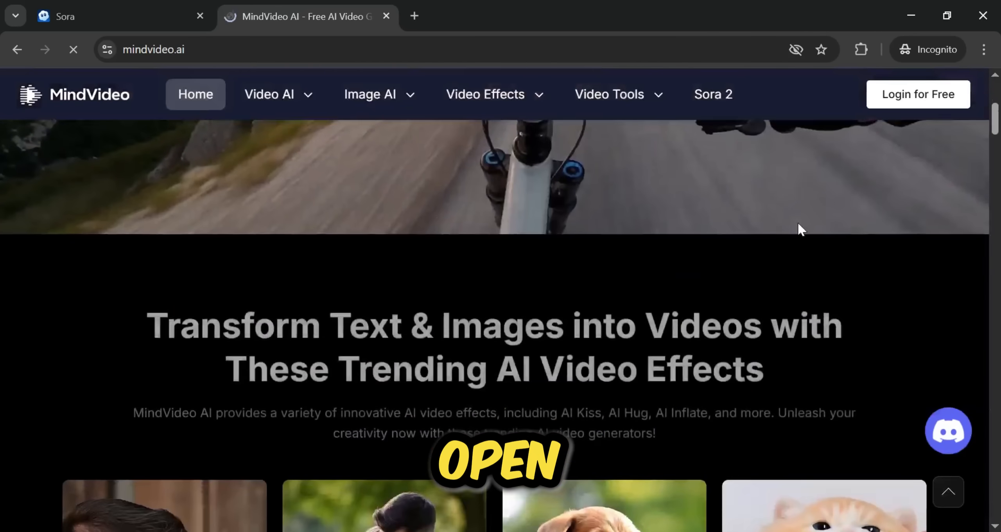
{"action": "scroll", "scroll_direction": "down", "scroll_amount": 3}
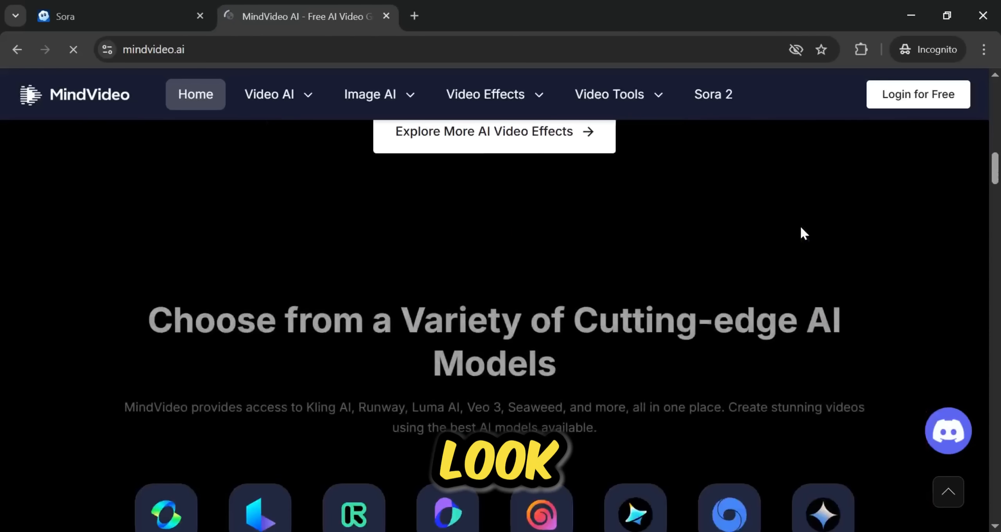
{"action": "scroll", "scroll_direction": "down", "scroll_amount": 3}
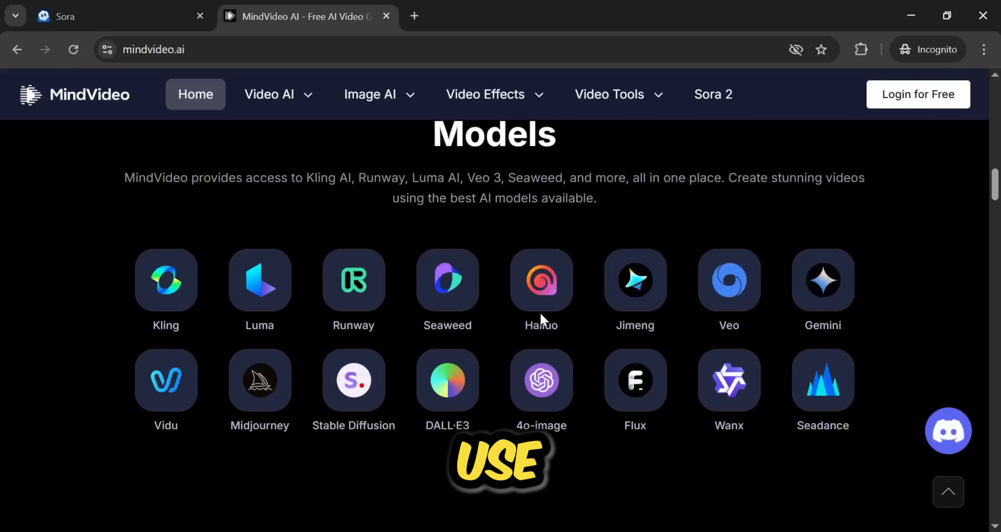
{"action": "mouse_move", "coordinate": [892, 329]}
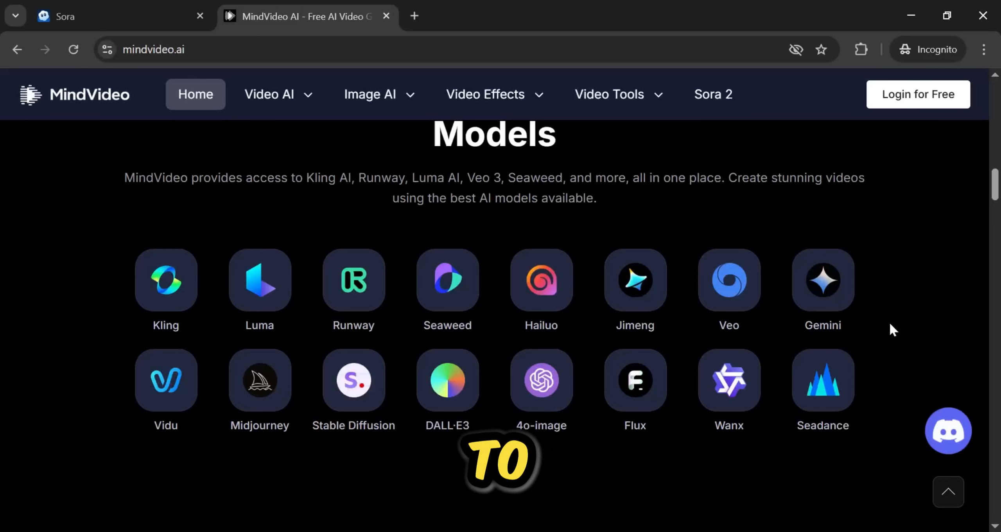
{"action": "scroll", "scroll_direction": "down", "scroll_amount": 3}
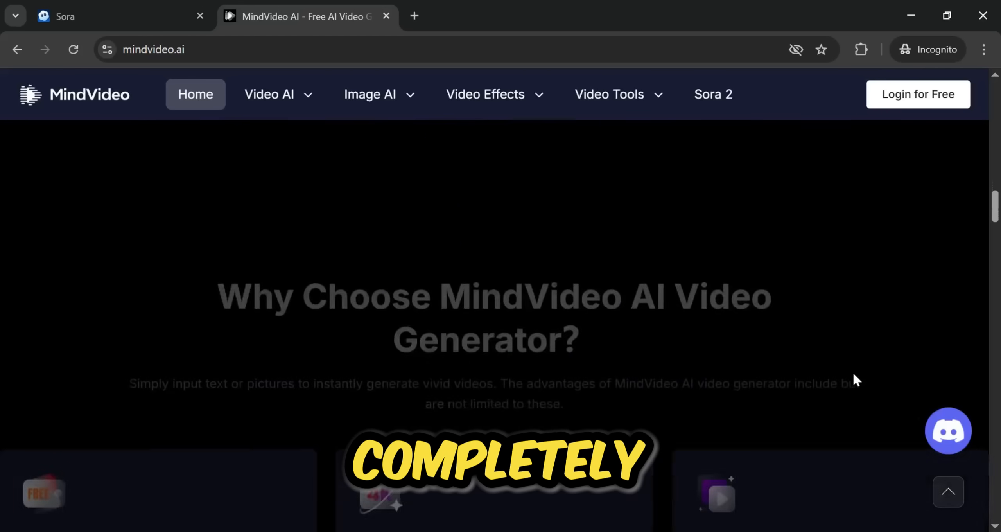
{"action": "scroll", "scroll_direction": "down", "scroll_amount": 3}
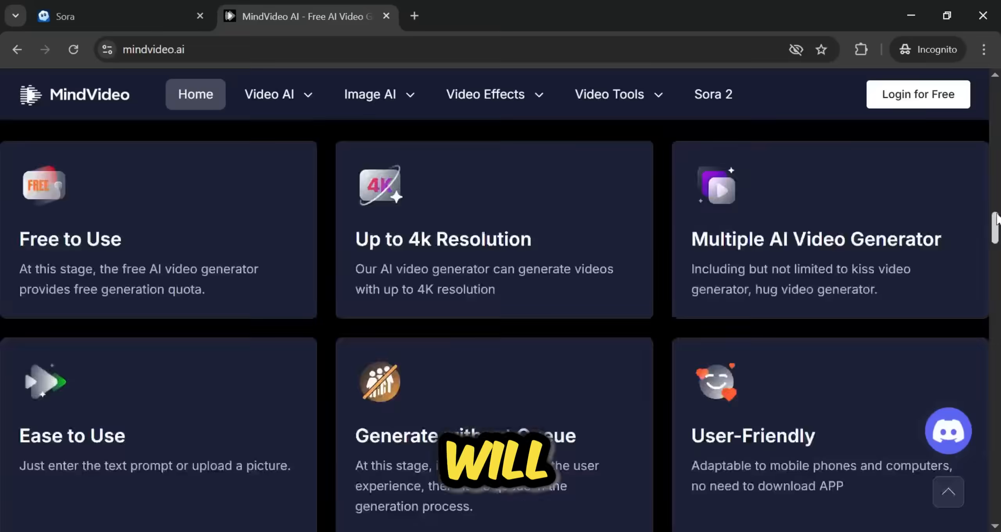
{"action": "scroll", "scroll_direction": "up", "scroll_amount": 3}
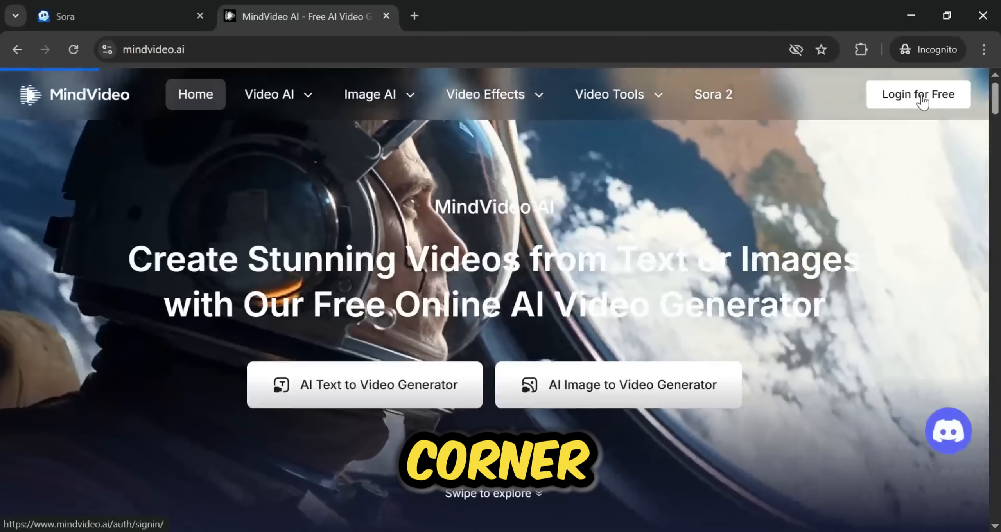
{"action": "left_click", "coordinate": [918, 93]}
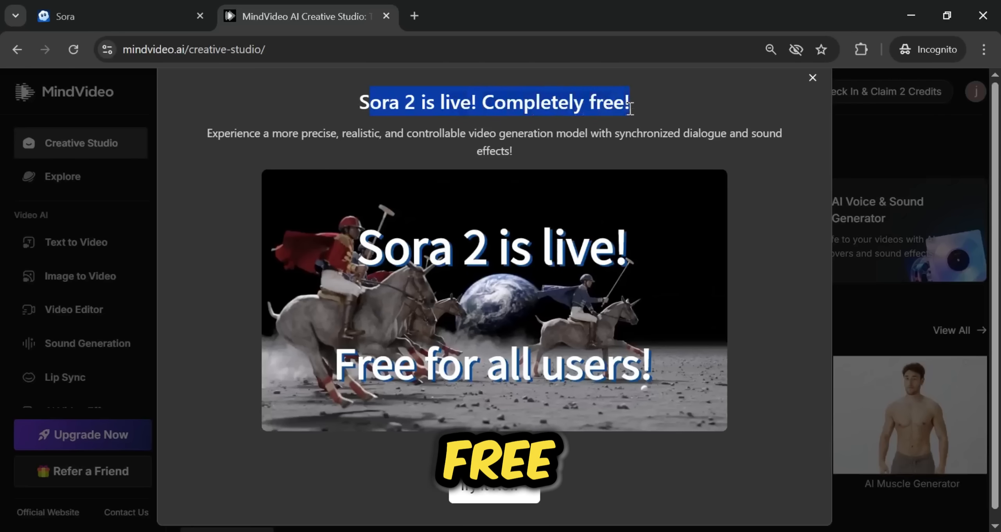
Close the Sora 2 announcement and open the Text to Video generator
{"action": "left_click", "coordinate": [811, 77]}
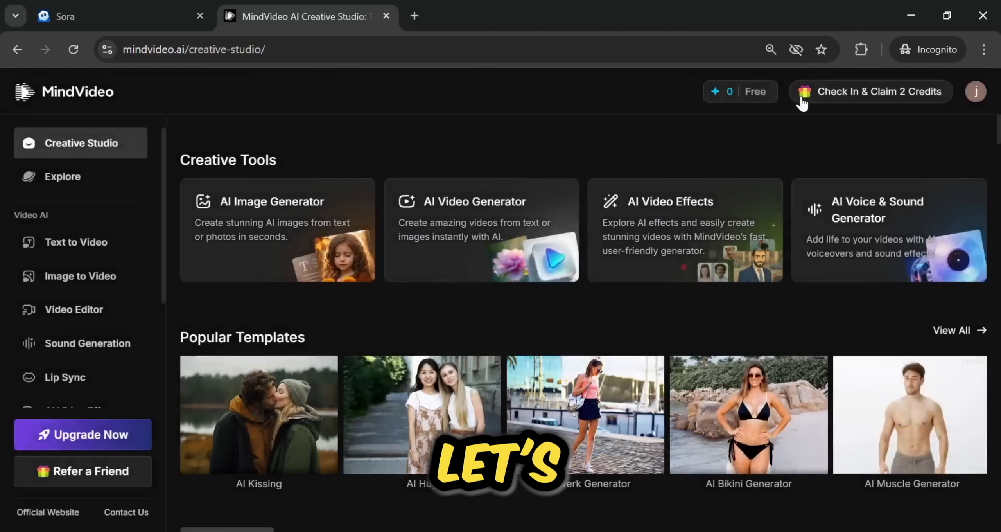
{"action": "mouse_move", "coordinate": [456, 164]}
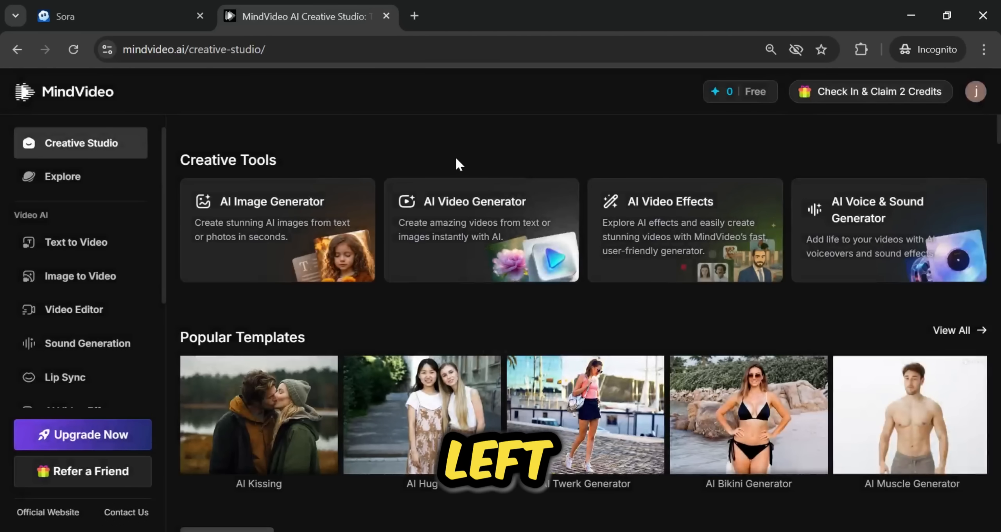
{"action": "mouse_move", "coordinate": [77, 242]}
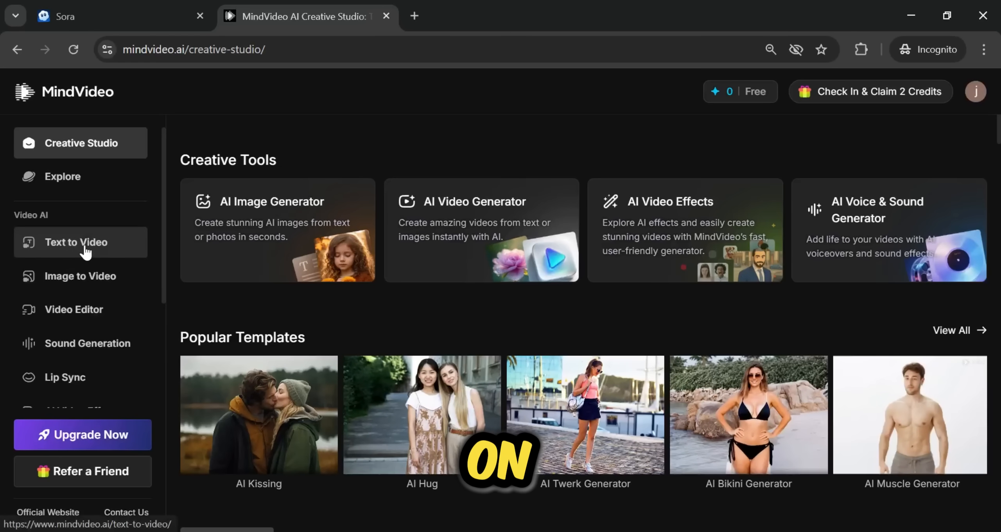
{"action": "left_click", "coordinate": [75, 242]}
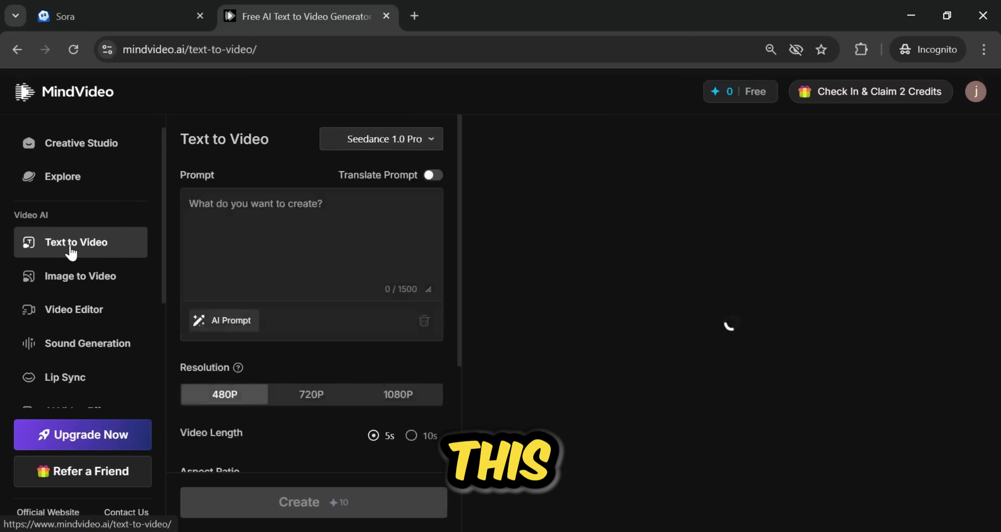
{"action": "scroll", "scroll_direction": "down", "scroll_amount": 3}
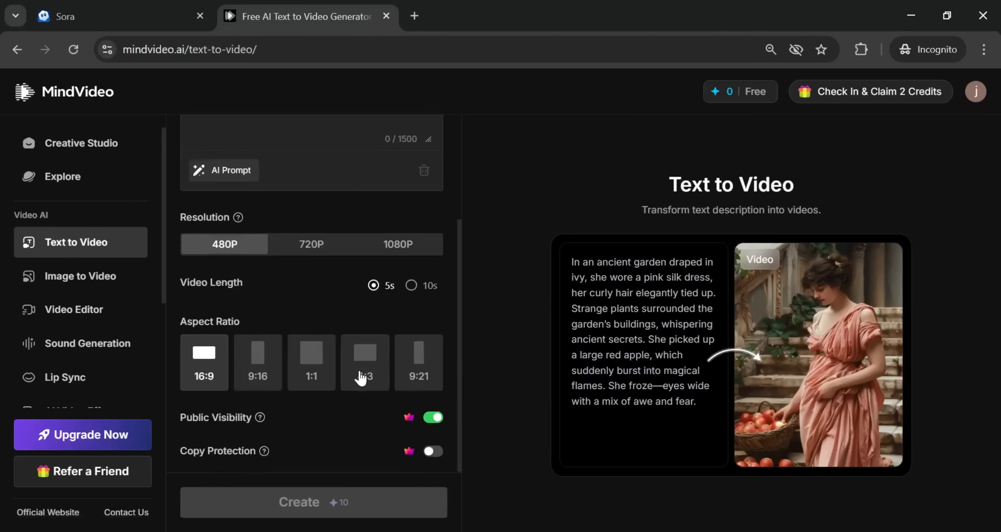
Choose Sora 2 Free (Beta) from the video model list
{"action": "left_click", "coordinate": [380, 139]}
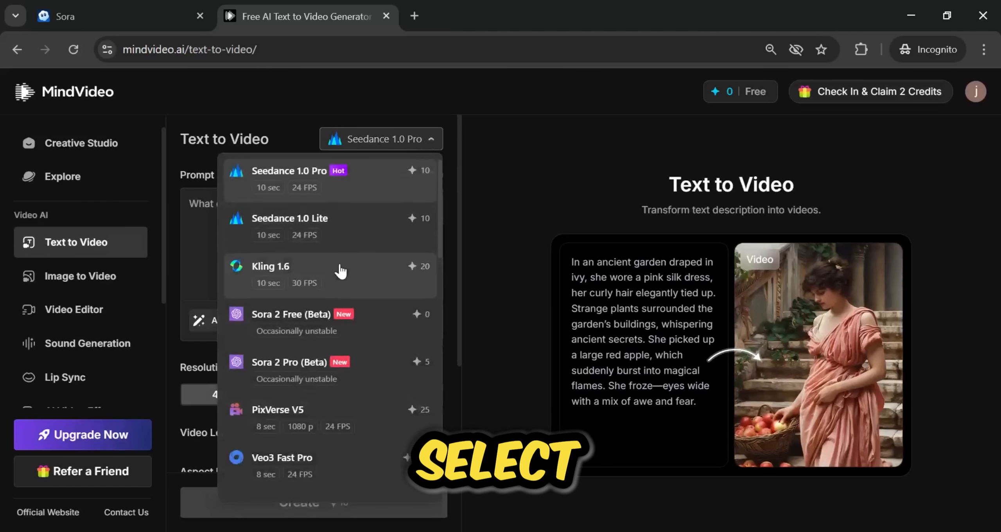
{"action": "scroll", "scroll_direction": "down", "scroll_amount": 3}
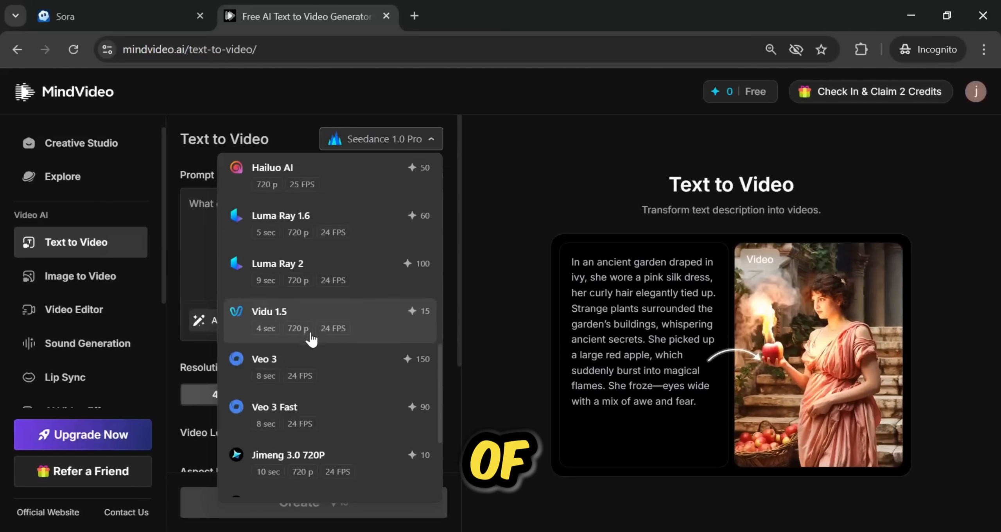
{"action": "scroll", "scroll_direction": "down", "scroll_amount": 3}
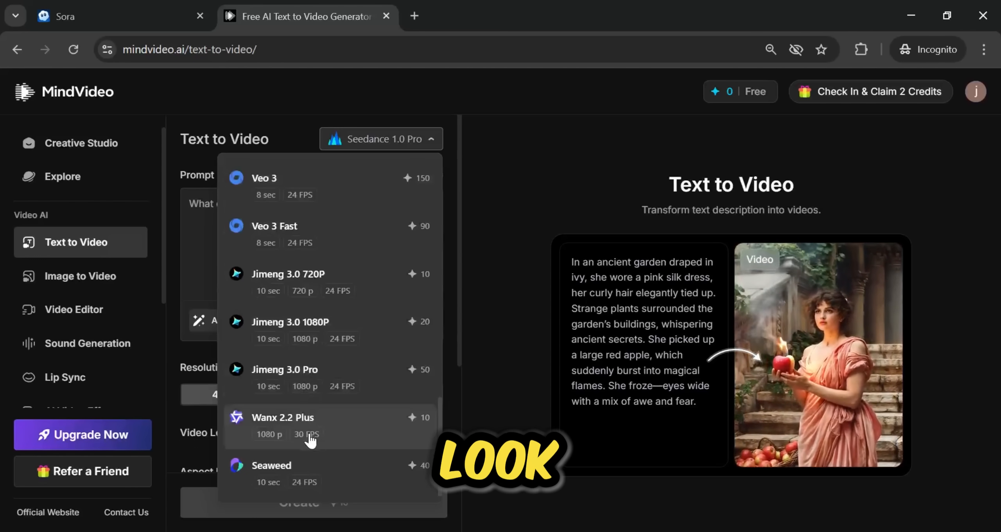
{"action": "scroll", "scroll_direction": "up", "scroll_amount": 3}
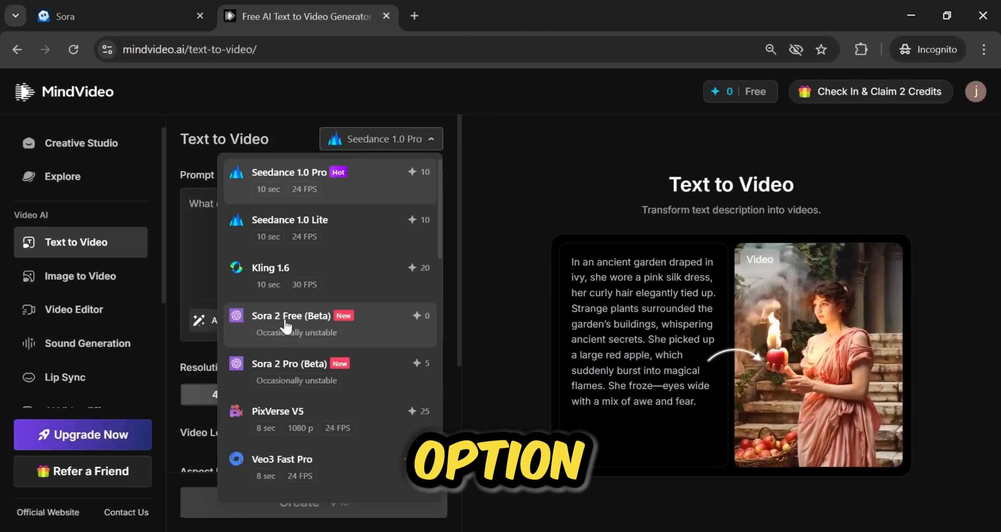
{"action": "mouse_move", "coordinate": [426, 229]}
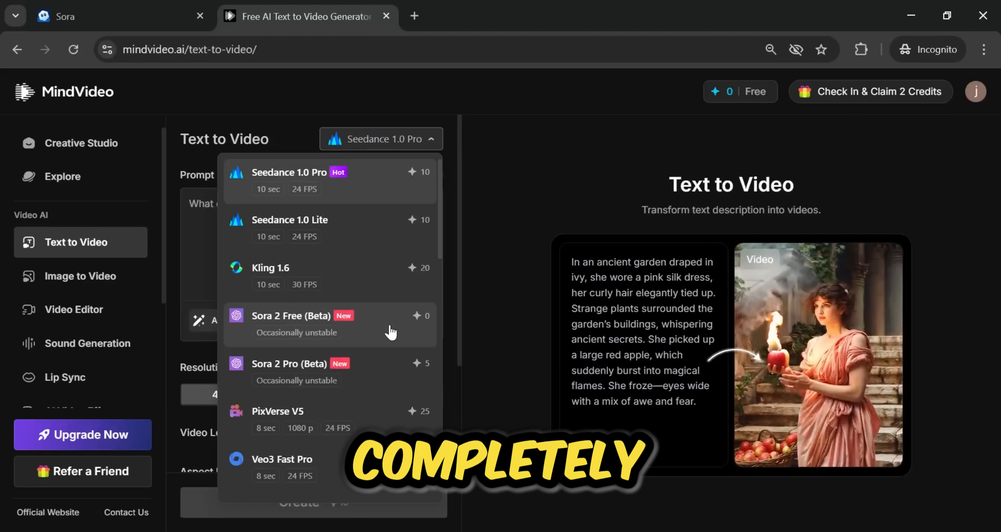
{"action": "left_click", "coordinate": [290, 315]}
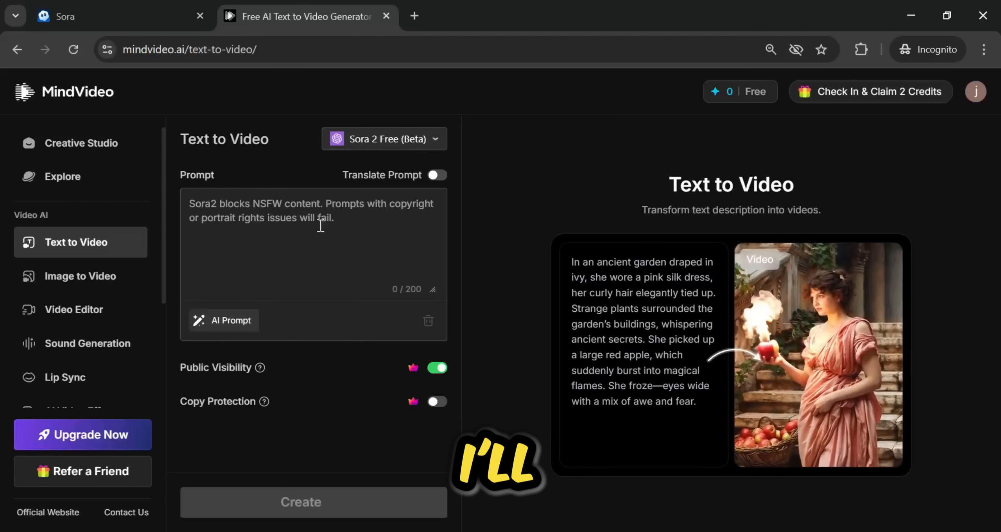
Enter the lion-driving-a-car prompt and create the 10-second Sora 2 video
{"action": "type", "text": "A Lion is driving a car, and his head is sticking out of the top window, the camera is looking at him and he's running away"}
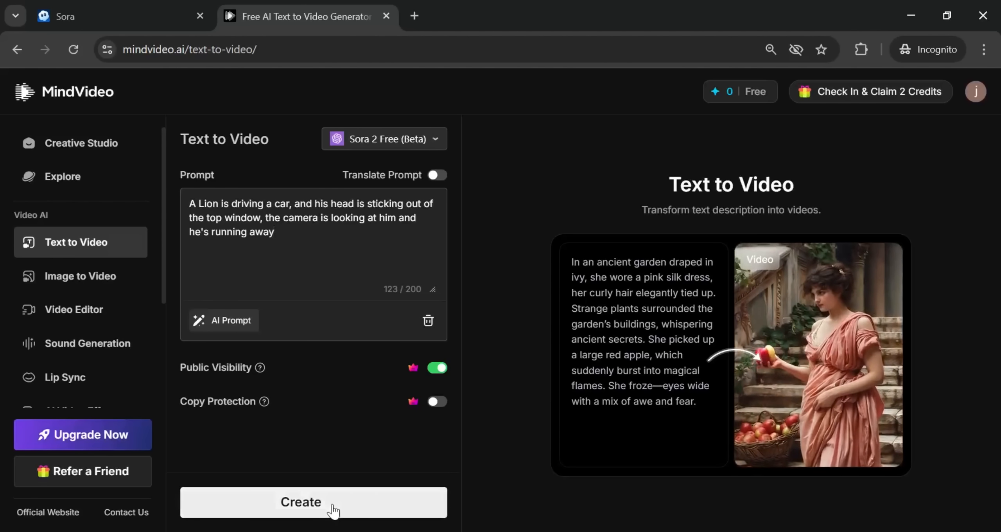
{"action": "left_click", "coordinate": [313, 501]}
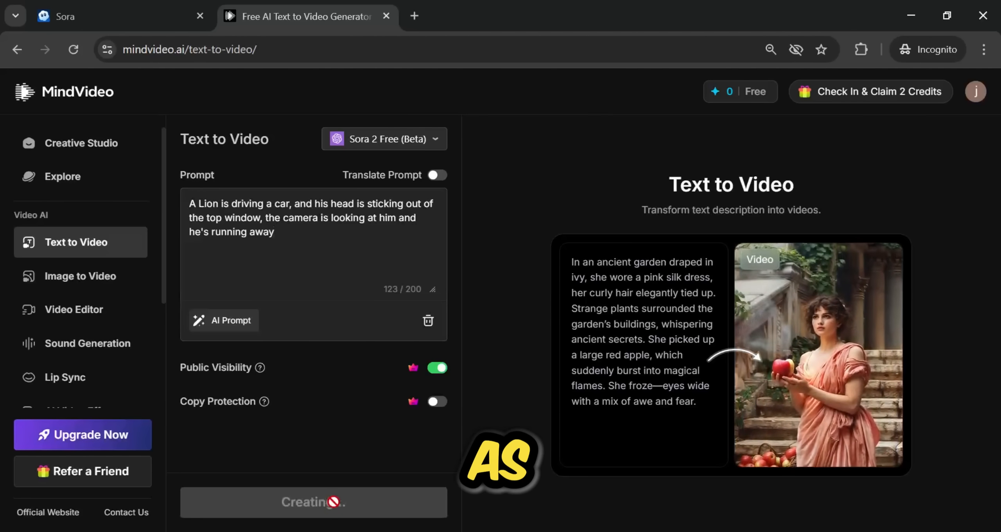
{"action": "left_click", "coordinate": [313, 501]}
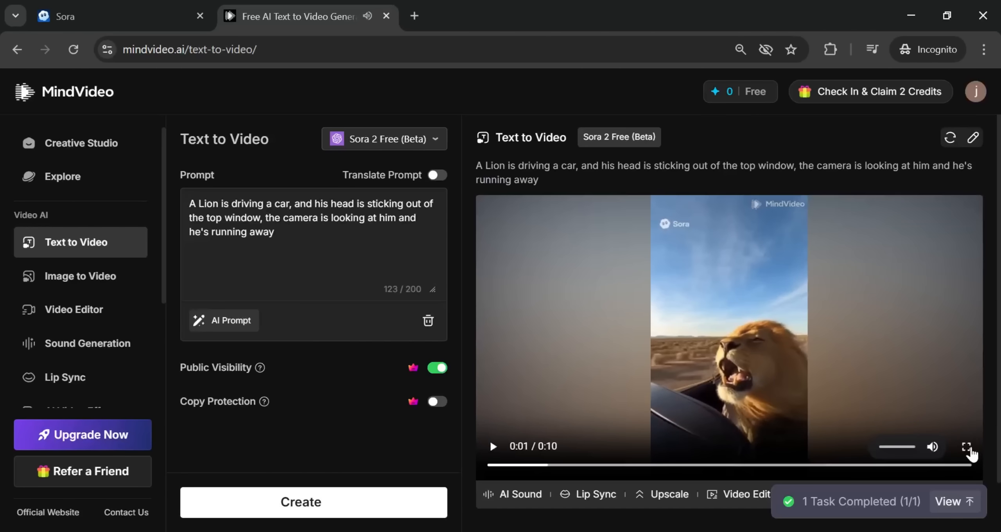
{"action": "left_click", "coordinate": [966, 446]}
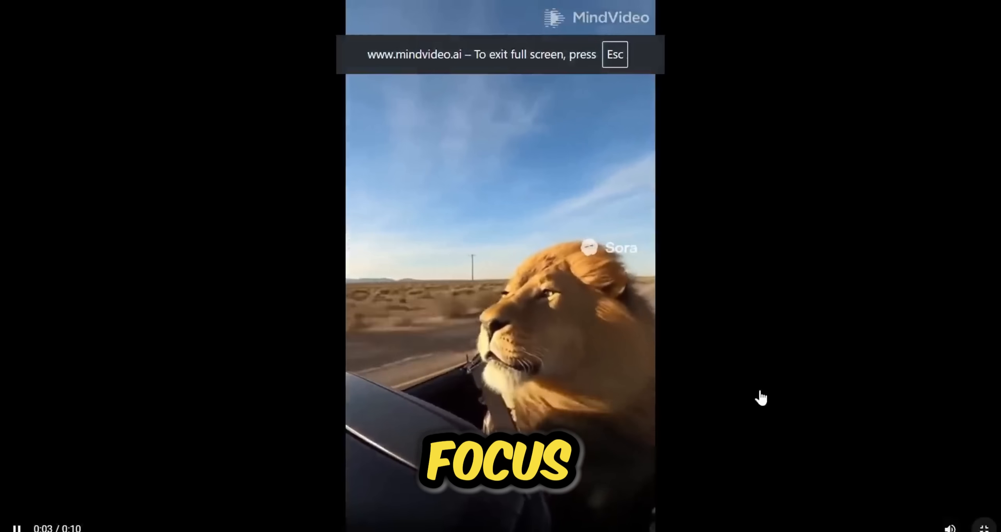
{"action": "mouse_move", "coordinate": [490, 313]}
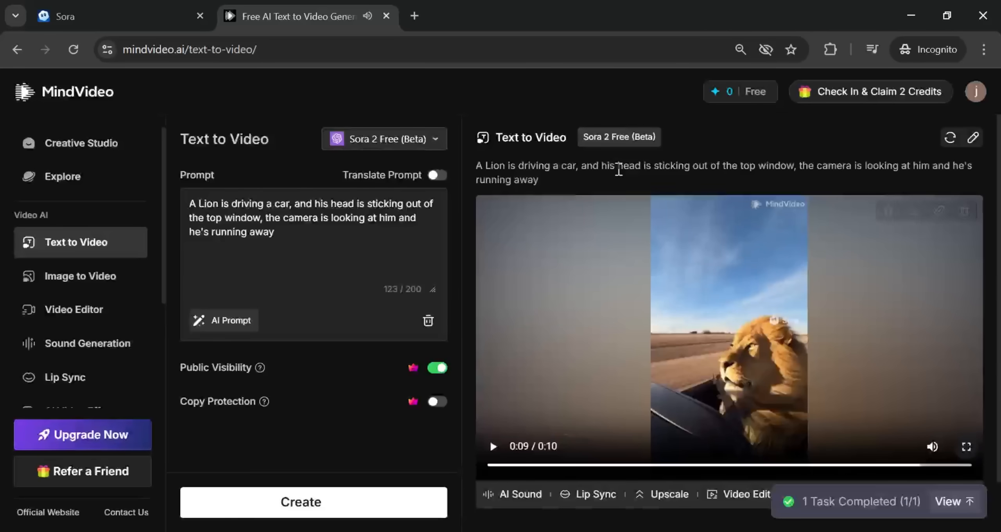
{"action": "type", "text": "@sama looking out of his office window into the parking lot with a white porcelain kitchen sink on the ground next to a cyber truck. Then sam says \"what the hell, he better not have bought my company!"}
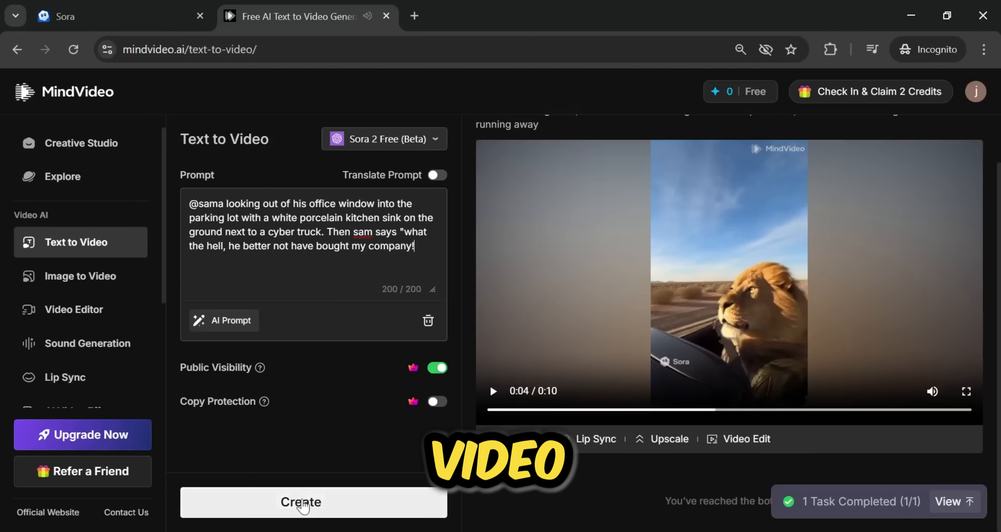
{"action": "left_click", "coordinate": [301, 502]}
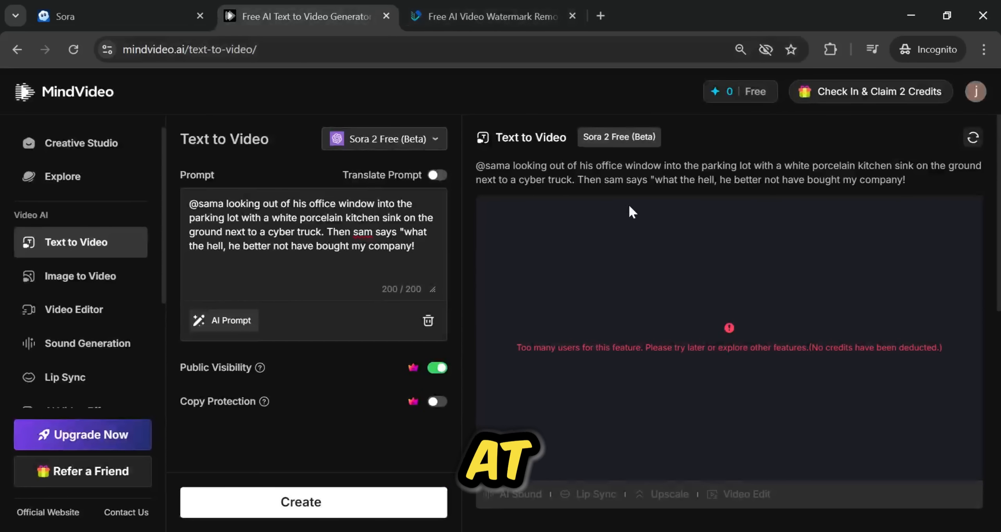
{"action": "mouse_move", "coordinate": [635, 291]}
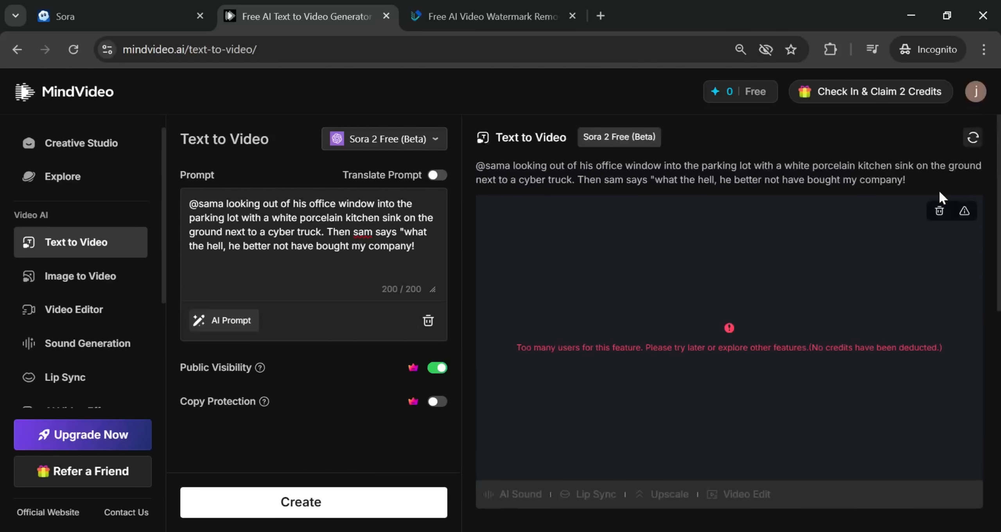
{"action": "mouse_move", "coordinate": [972, 137]}
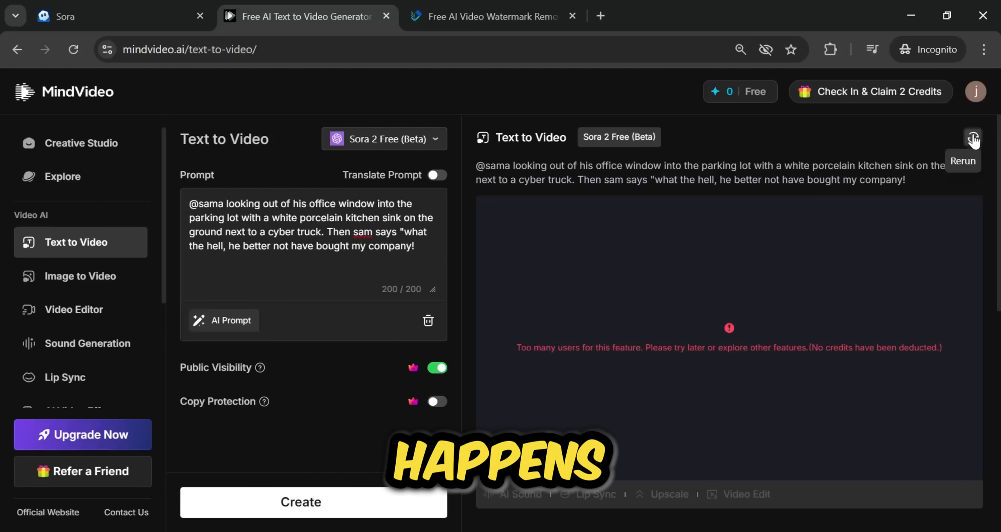
{"action": "left_click", "coordinate": [972, 138]}
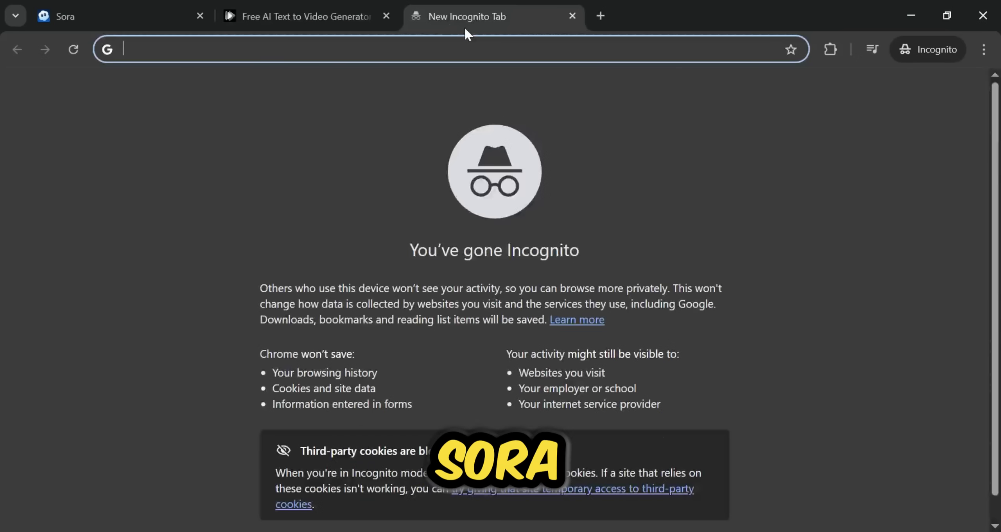
Search 'magic', open magiceraser.org, and go to Video Tools > Video Watermark Remover
{"action": "type", "text": "magiceraser.org"}
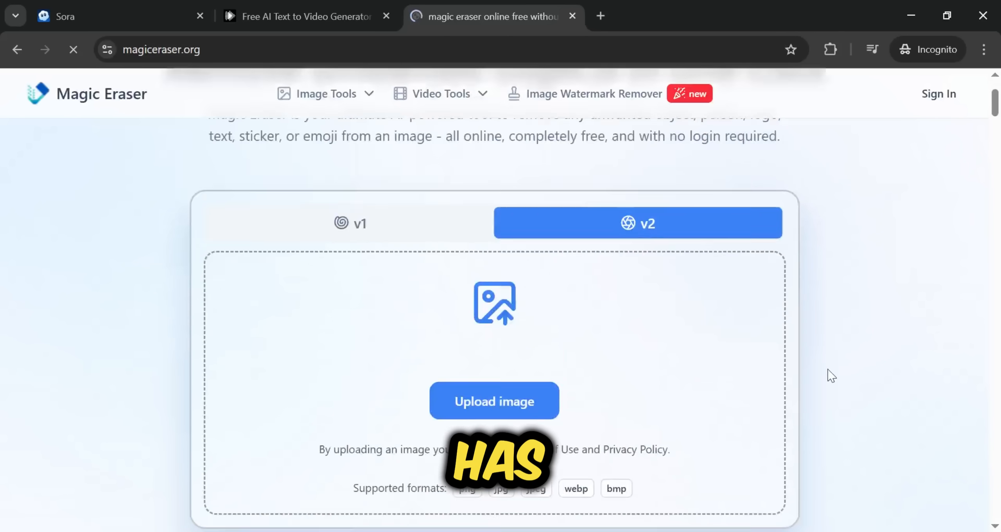
{"action": "scroll", "scroll_direction": "down", "scroll_amount": 3}
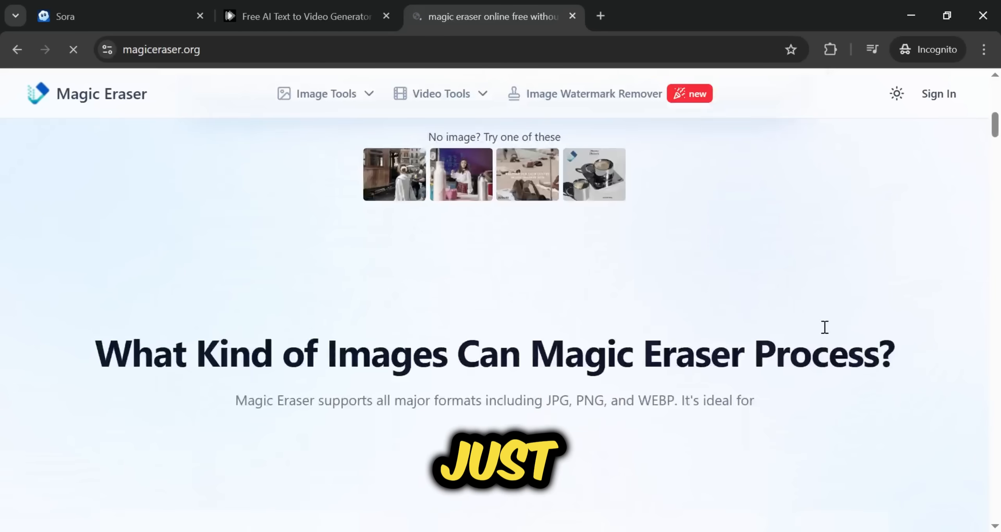
{"action": "scroll", "scroll_direction": "down", "scroll_amount": 3}
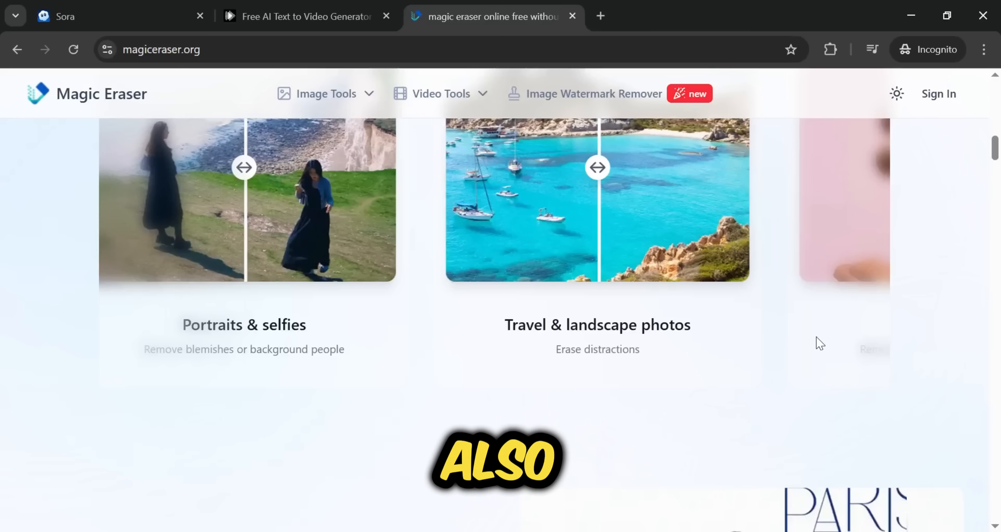
{"action": "scroll", "scroll_direction": "up", "scroll_amount": 3}
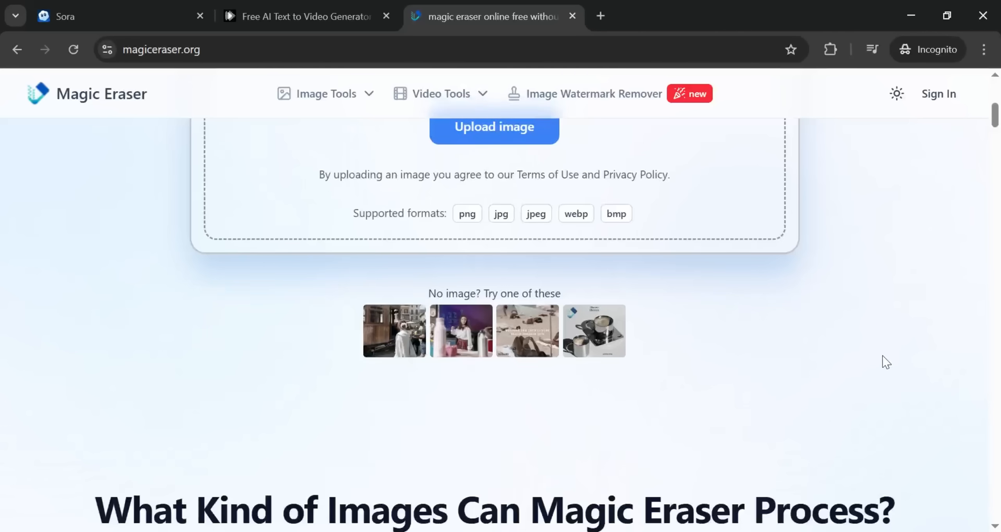
{"action": "left_click", "coordinate": [441, 93]}
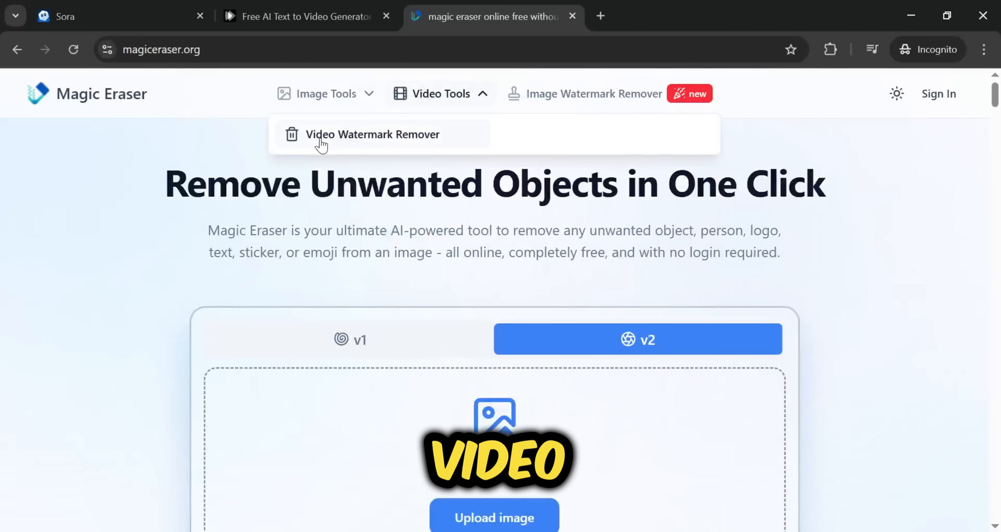
{"action": "left_click", "coordinate": [373, 134]}
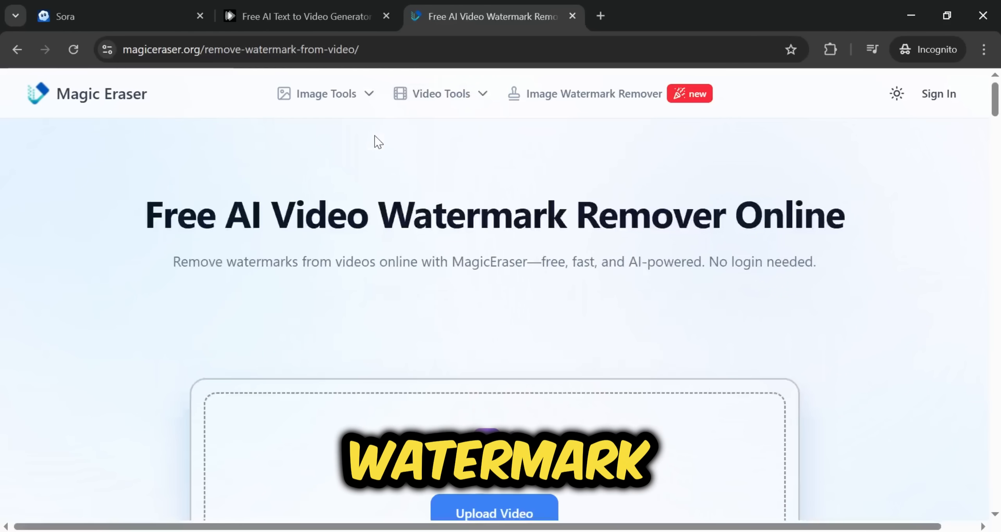
Upload the bear video, box the top-left Sora watermark, and play/pause to mark later positions
{"action": "left_click", "coordinate": [494, 512]}
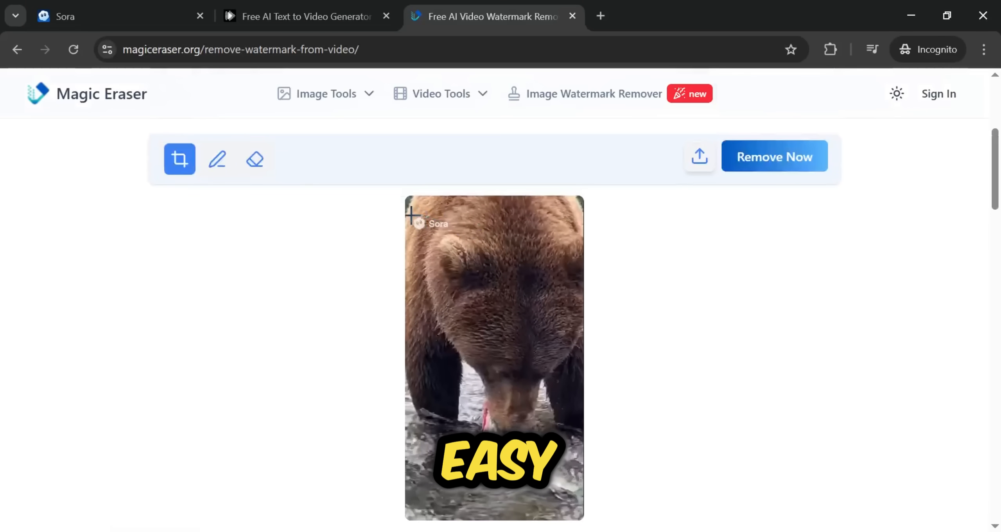
{"action": "left_click_drag", "start_coordinate": [408, 217], "coordinate": [456, 233]}
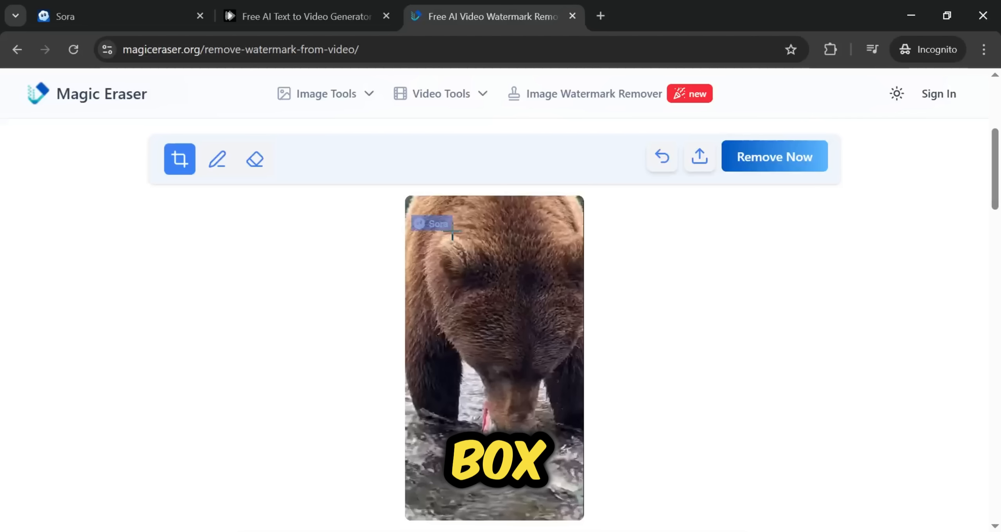
{"action": "scroll", "scroll_direction": "down", "scroll_amount": 3}
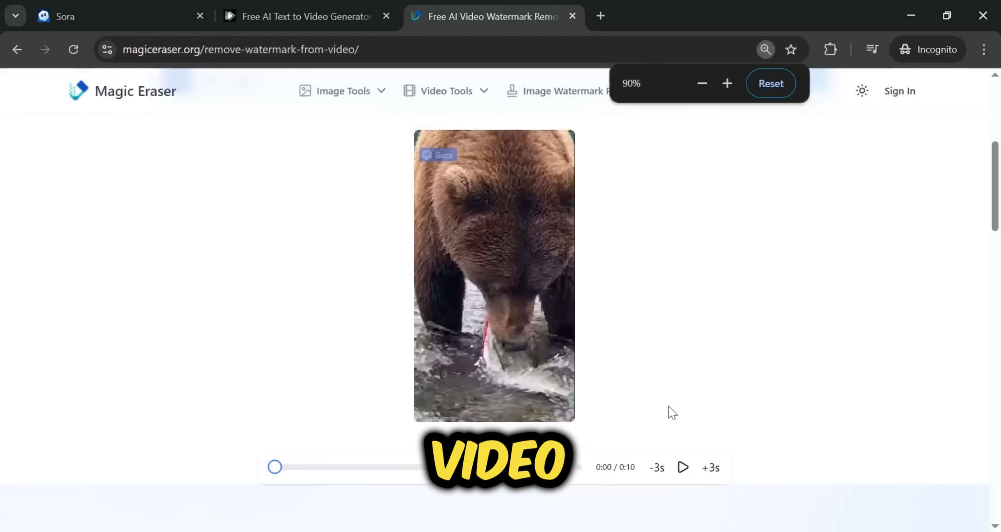
{"action": "left_click", "coordinate": [683, 466]}
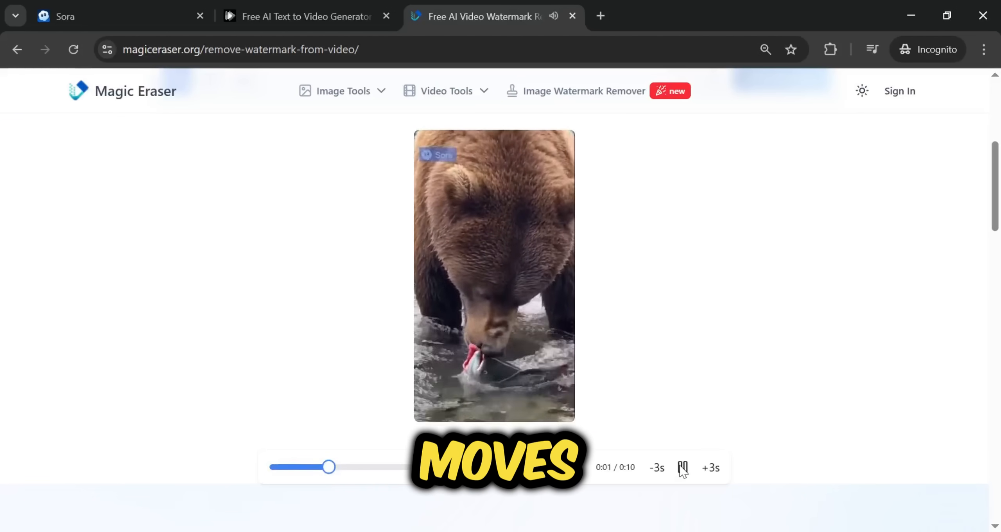
{"action": "left_click", "coordinate": [682, 467]}
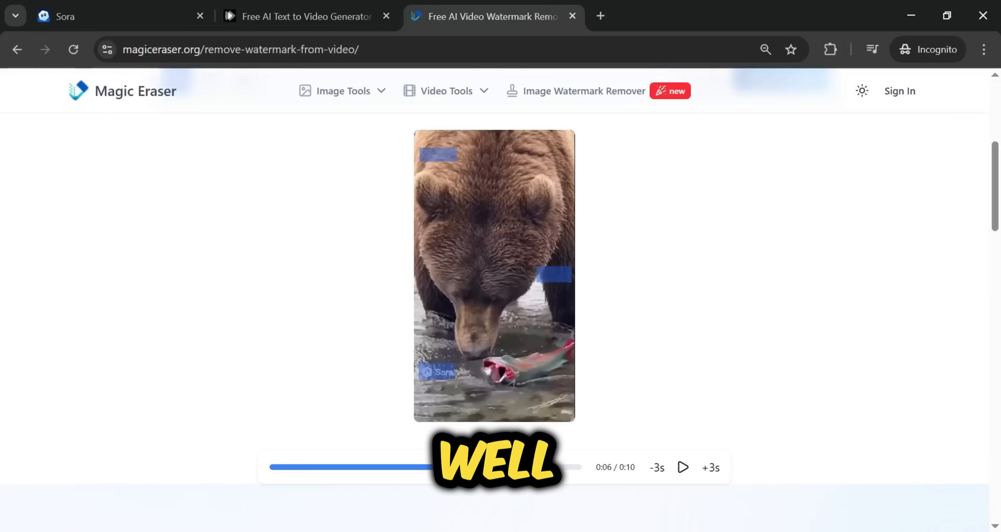
{"action": "left_click", "coordinate": [681, 466]}
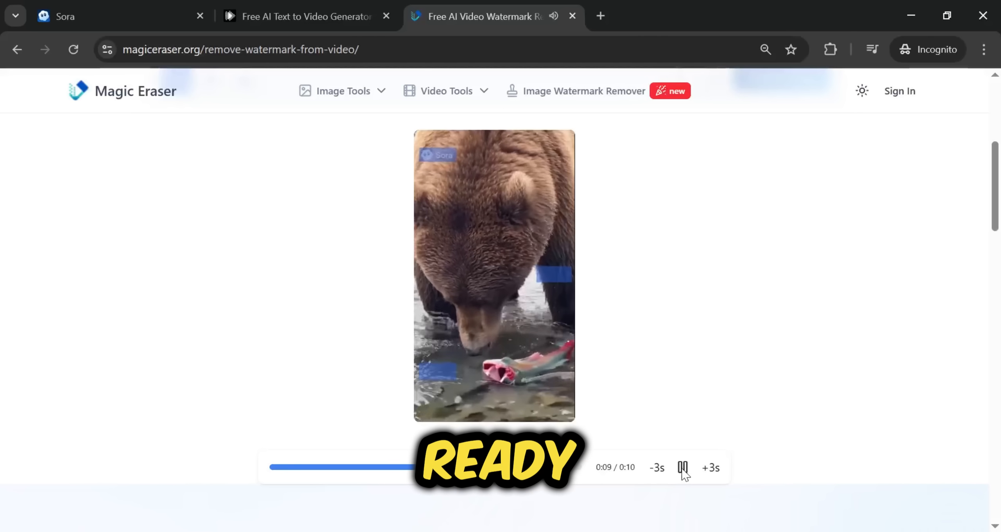
{"action": "left_click", "coordinate": [682, 466]}
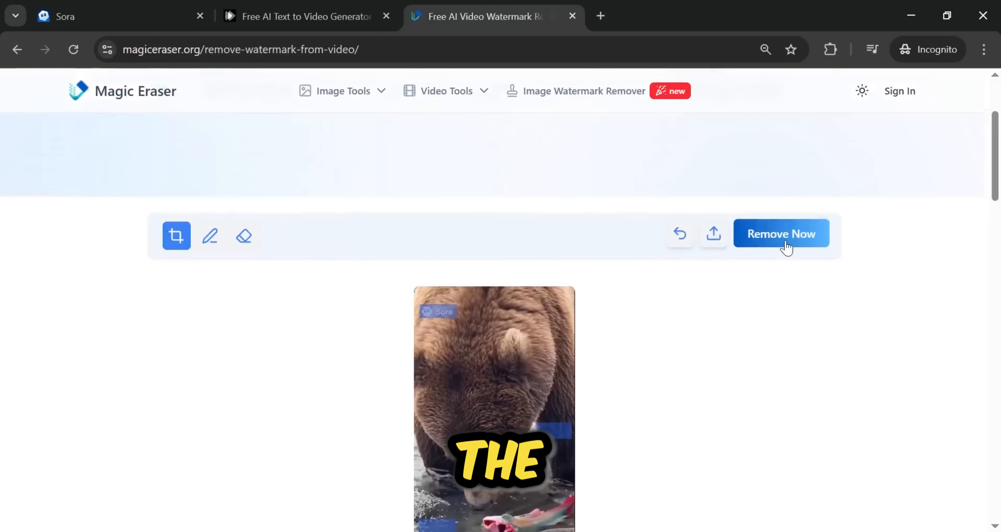
Remove the marked watermarks and save the cleaned MP4 into Downloads\New Story
{"action": "left_click", "coordinate": [780, 233]}
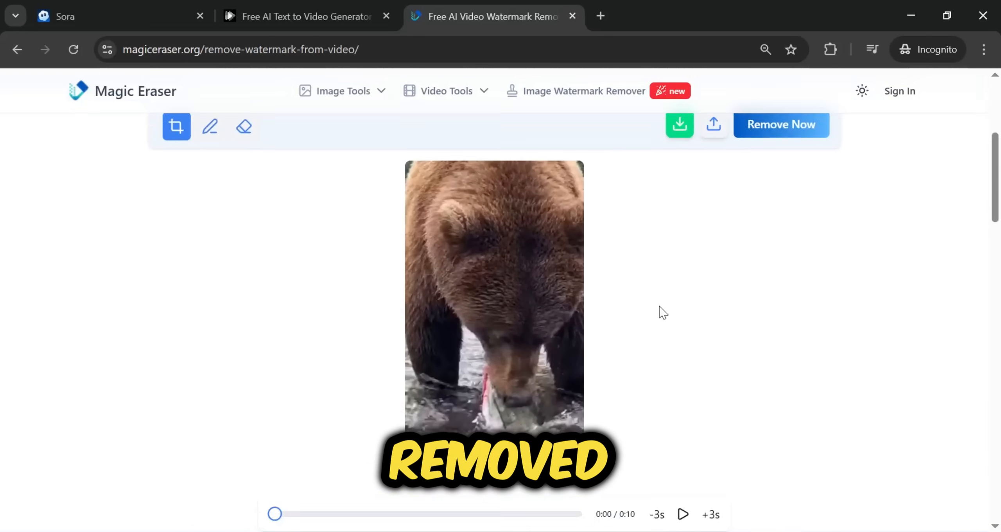
{"action": "scroll", "scroll_direction": "down", "scroll_amount": 3}
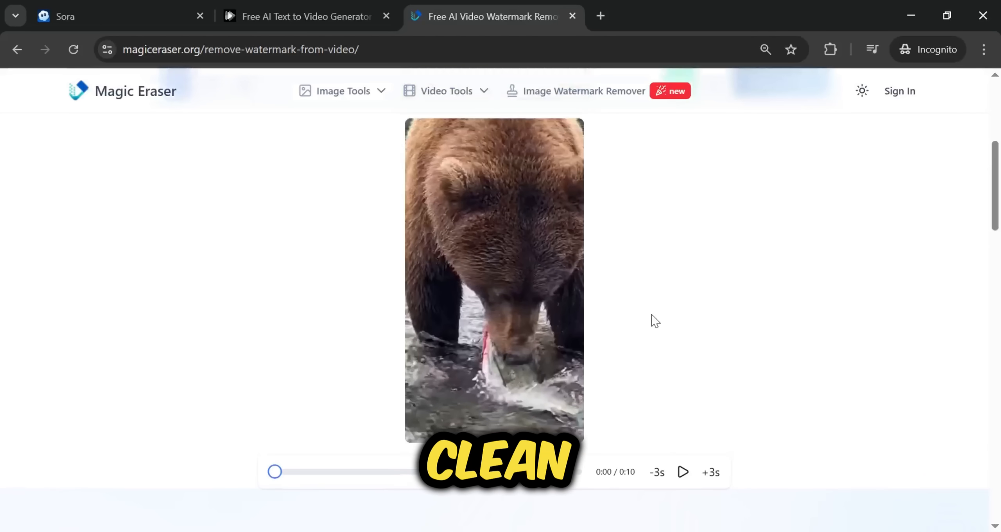
{"action": "left_click", "coordinate": [683, 472]}
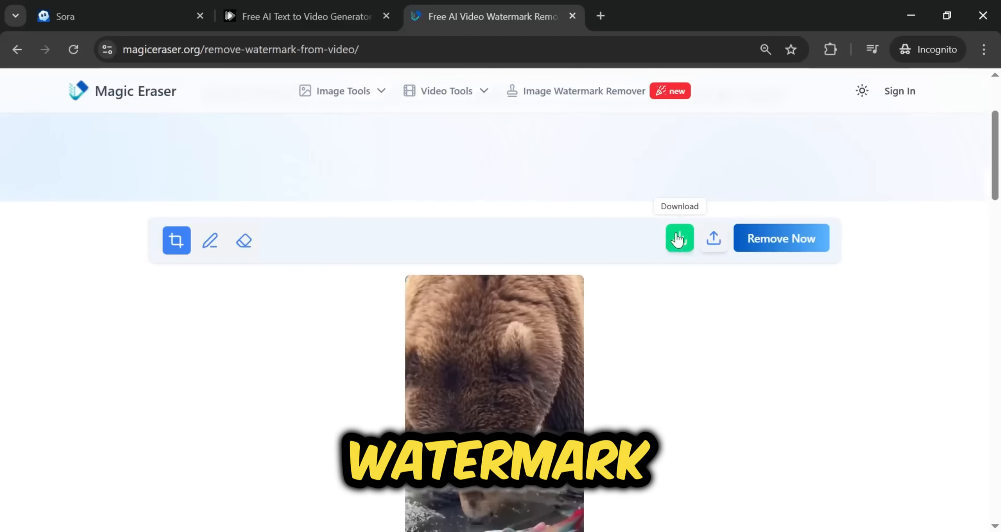
{"action": "left_click", "coordinate": [679, 238]}
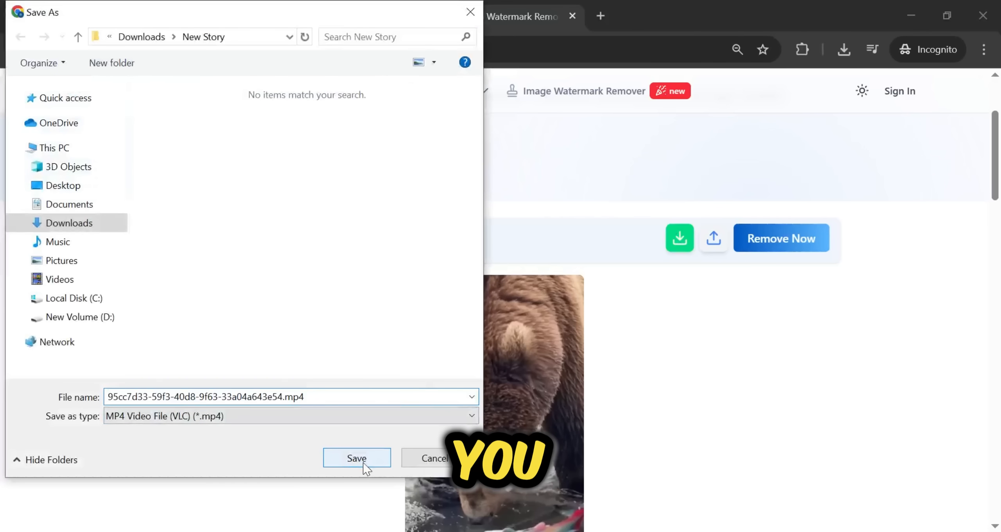
{"action": "left_click", "coordinate": [357, 458]}
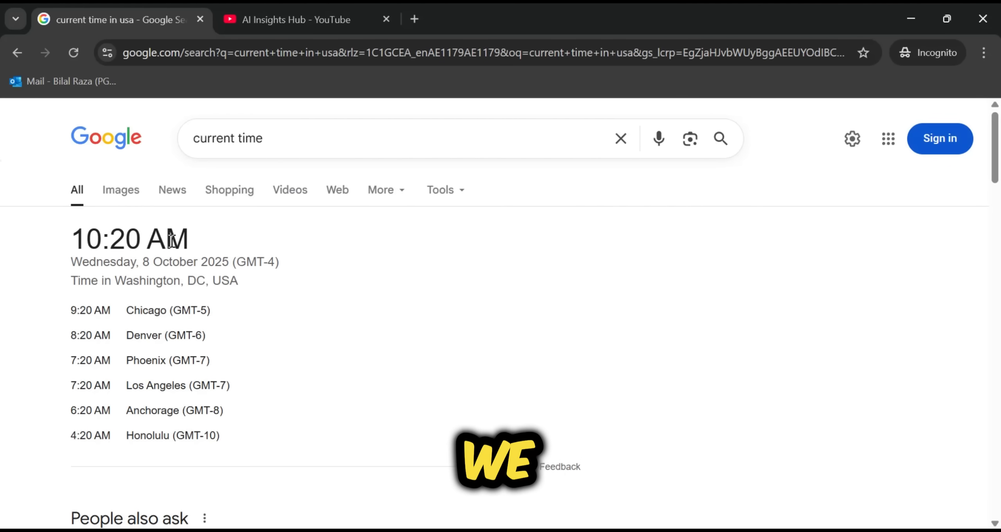
Double-click the Washington, DC time (10:20 AM, Wednesday 8 October 2025) in Google's results
{"action": "double_click", "coordinate": [134, 239]}
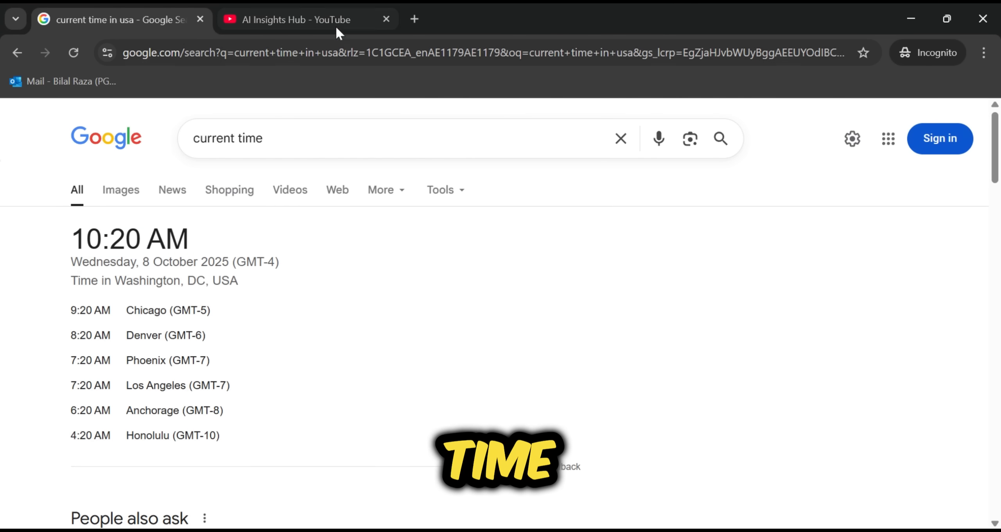
Copy the share link of an AI Insights Hub channel video and open a new tab
{"action": "left_click", "coordinate": [294, 19]}
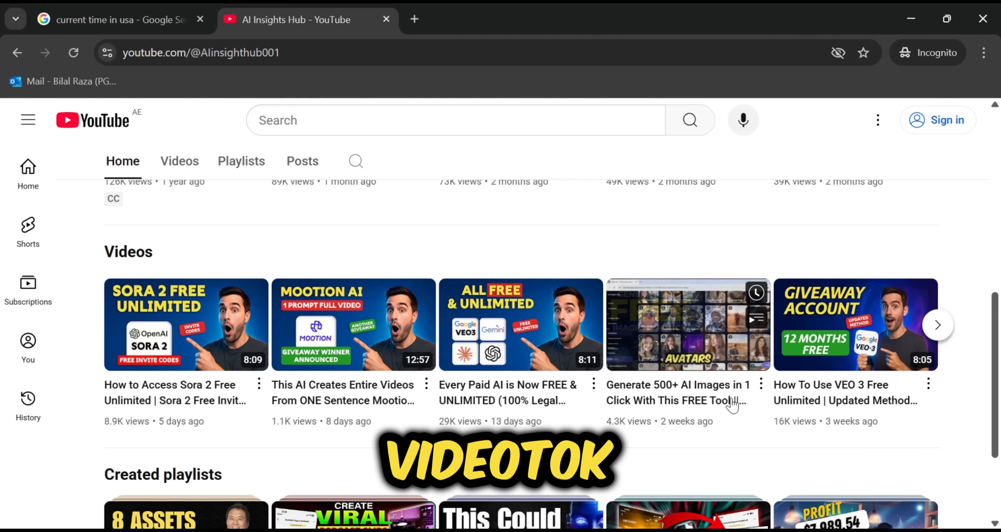
{"action": "left_click", "coordinate": [928, 383]}
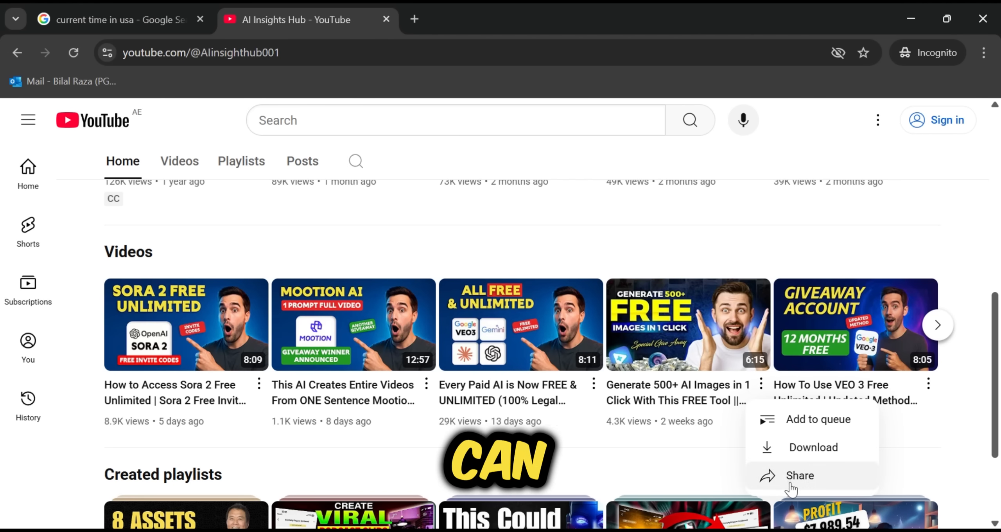
{"action": "left_click", "coordinate": [799, 475]}
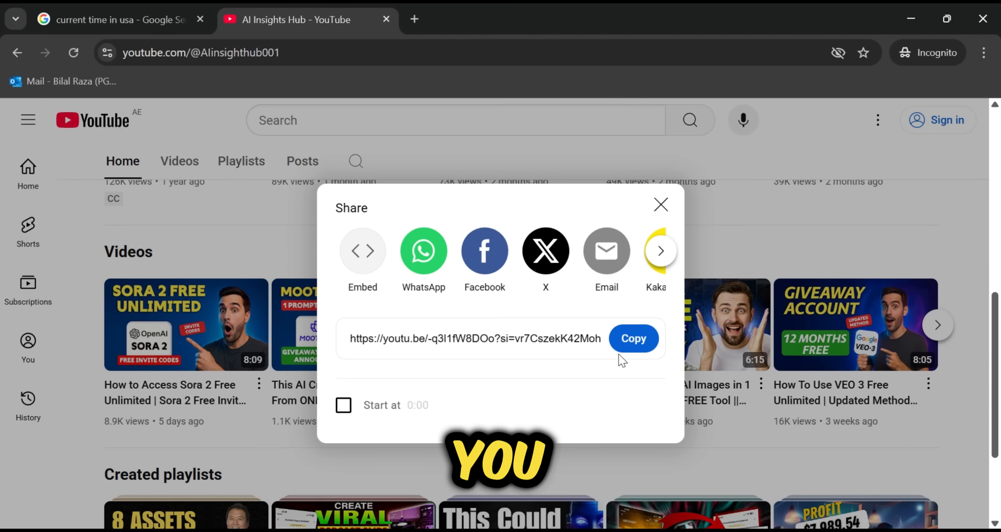
{"action": "left_click", "coordinate": [632, 339]}
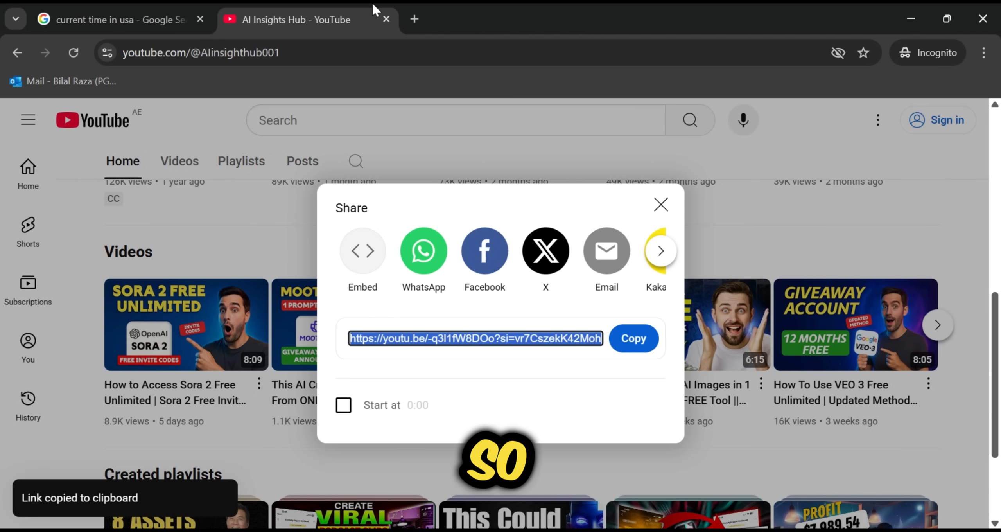
{"action": "left_click", "coordinate": [599, 19]}
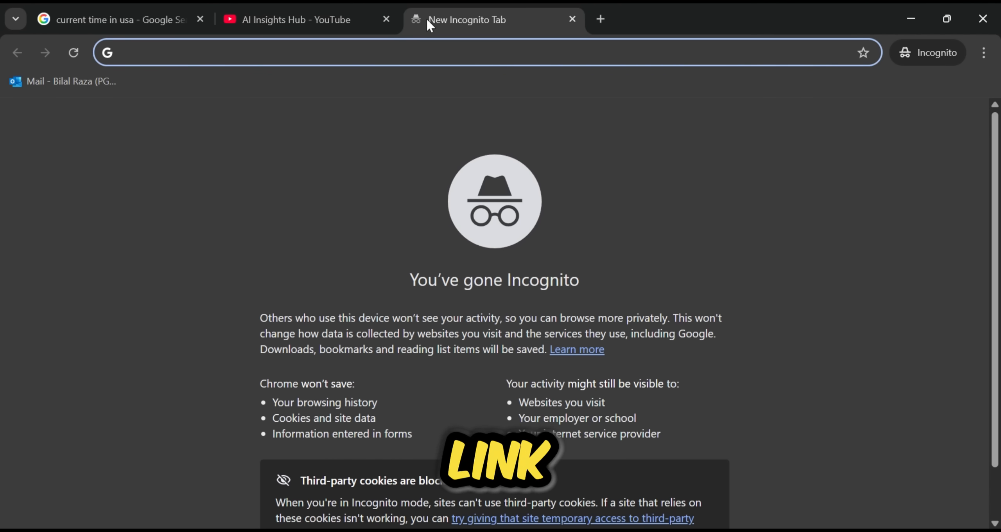
Search Google for 'random comment picker'
{"action": "type", "text": "random"}
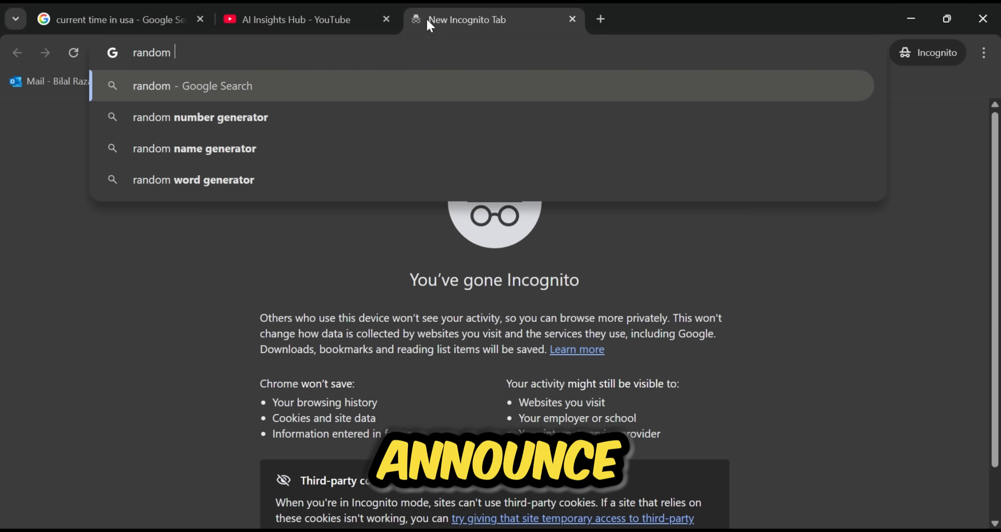
{"action": "type", "text": "comment"}
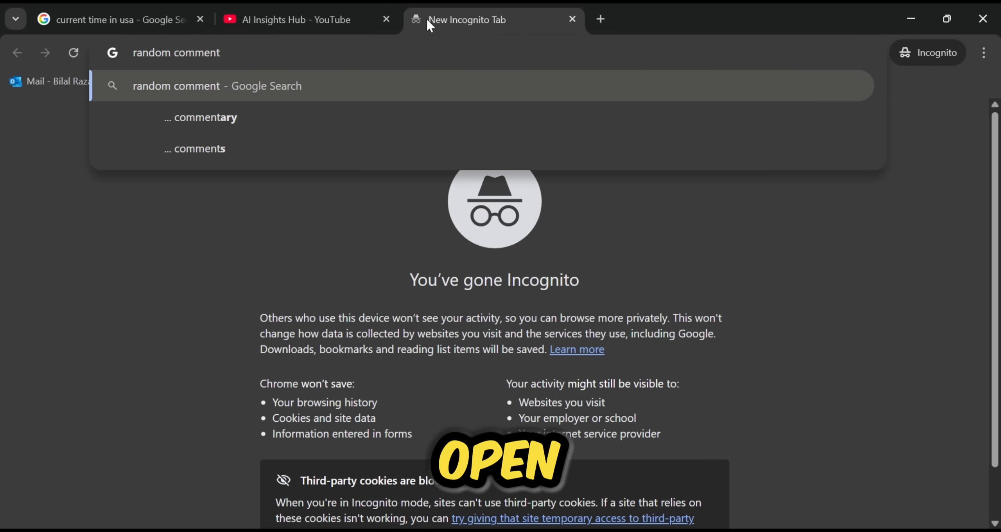
{"action": "type", "text": "picker"}
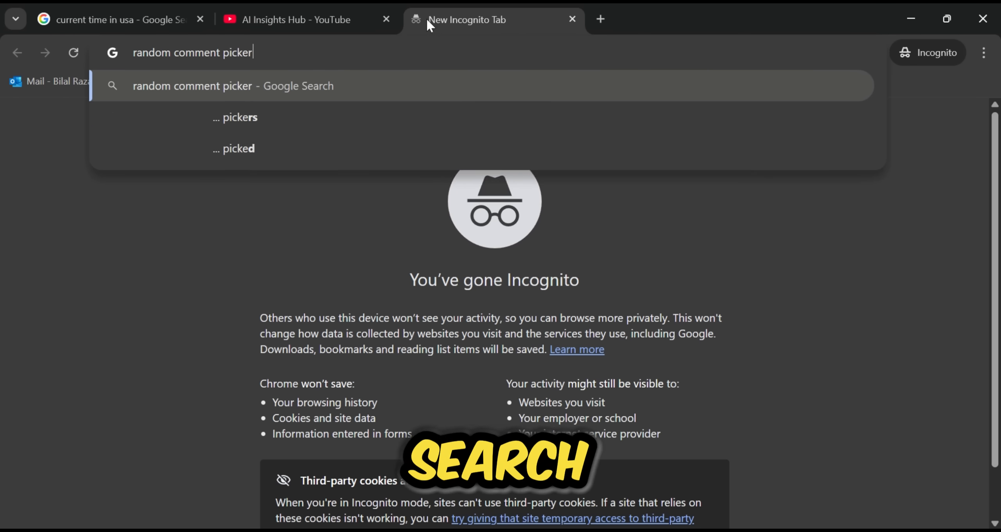
{"action": "key", "text": "Return"}
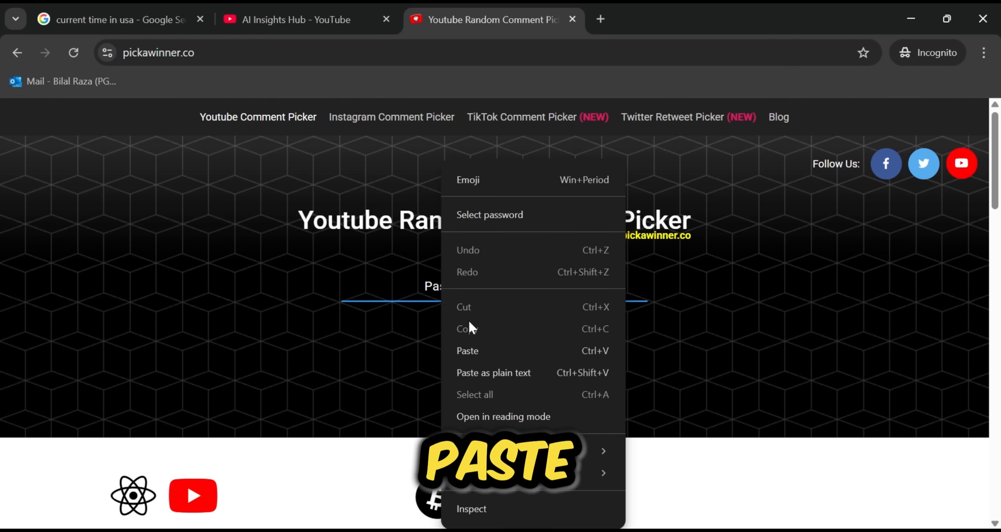
Paste the video link into Pickawinner, fetch 39 comments with Anything Goes, and draw a winner
{"action": "left_click", "coordinate": [467, 349]}
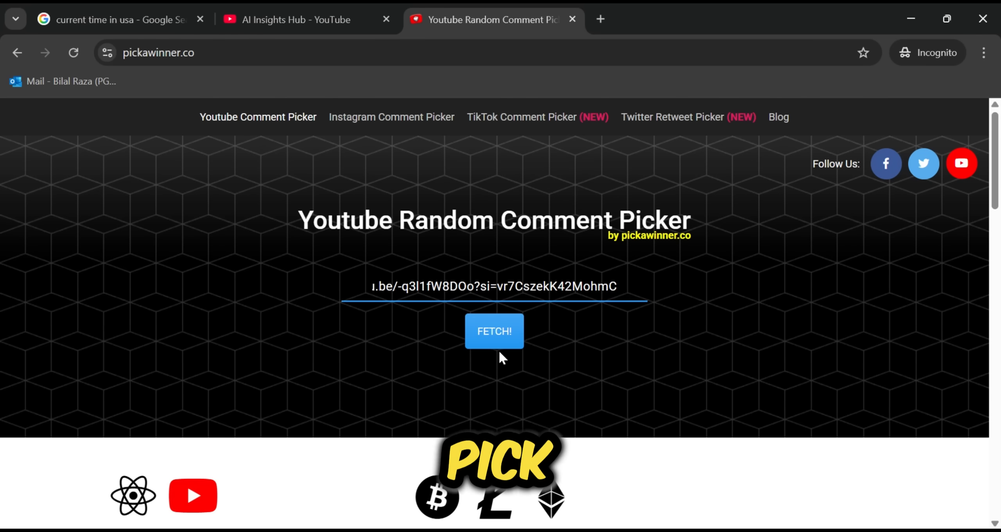
{"action": "left_click", "coordinate": [493, 331]}
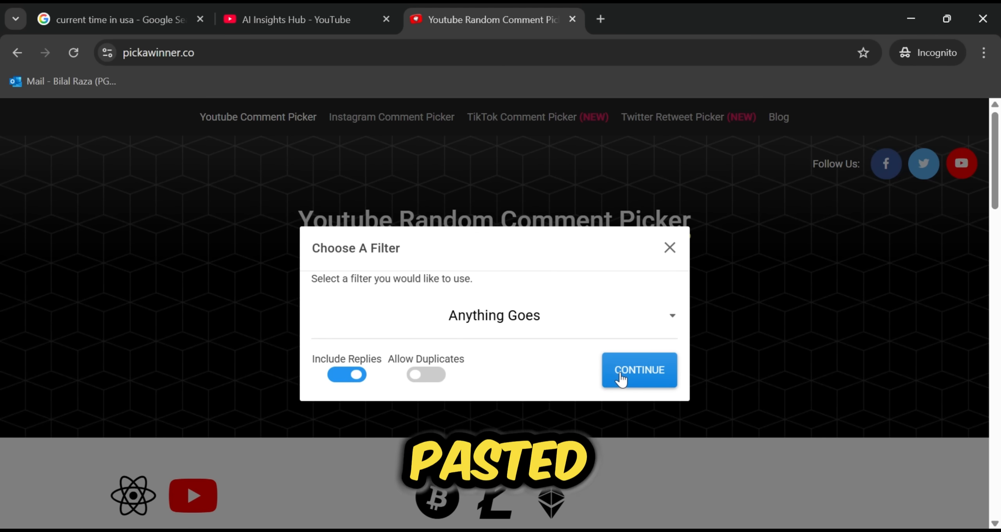
{"action": "left_click", "coordinate": [638, 369]}
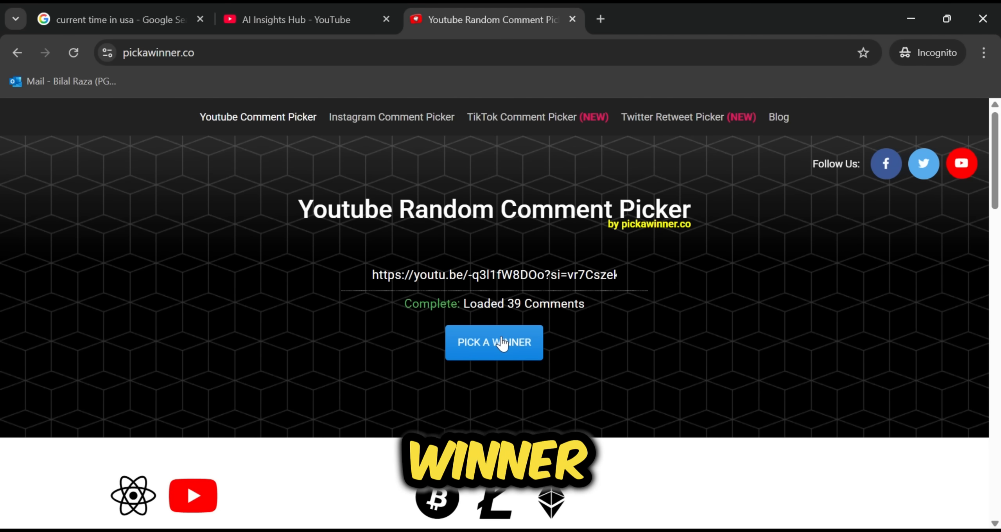
{"action": "left_click", "coordinate": [493, 342]}
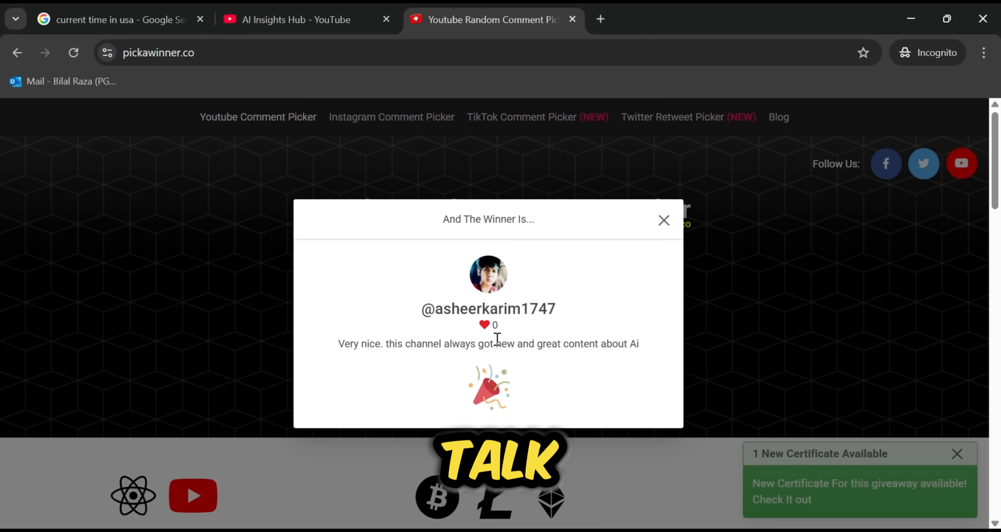
{"action": "mouse_move", "coordinate": [522, 379]}
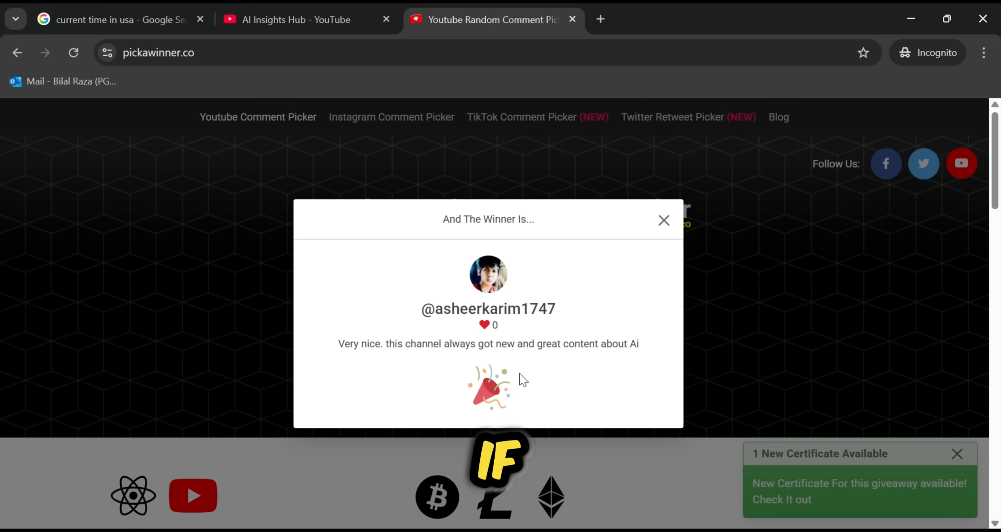
{"action": "mouse_move", "coordinate": [620, 362]}
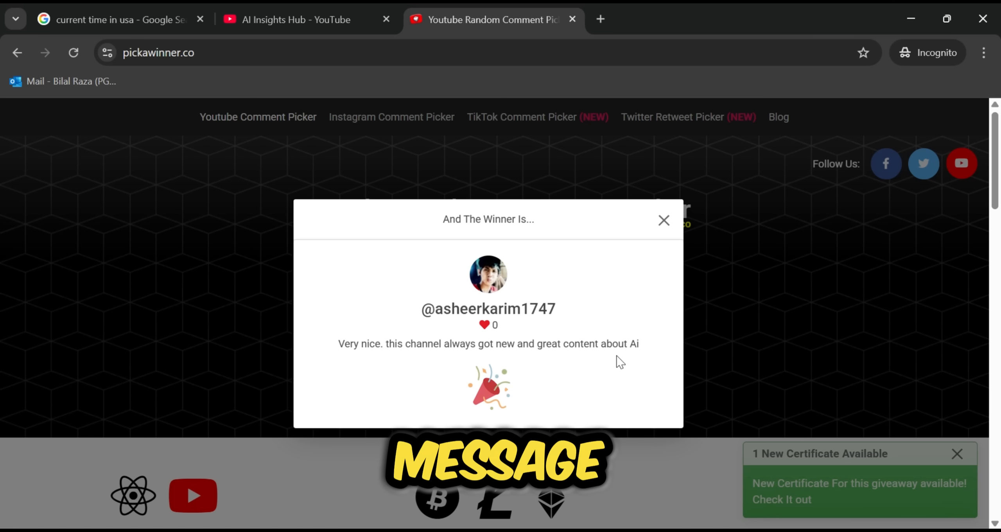
{"action": "double_click", "coordinate": [487, 308]}
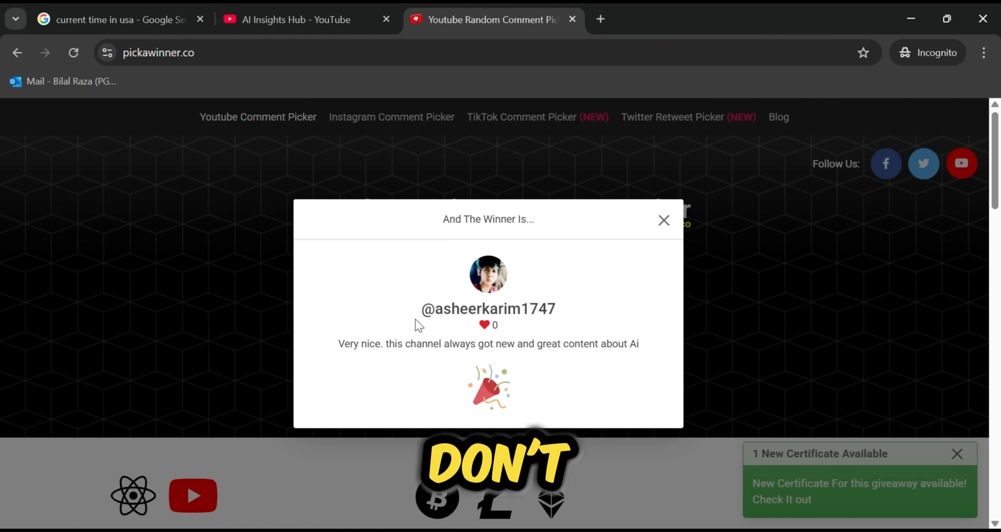
{"action": "mouse_move", "coordinate": [302, 19]}
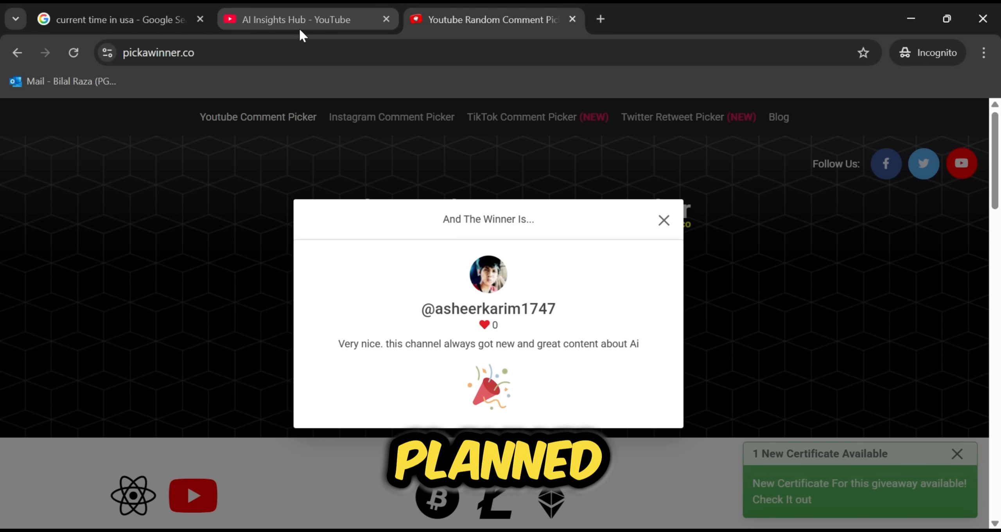
Return to the AI Insights Hub YouTube tab and close its Share dialog
{"action": "left_click", "coordinate": [294, 20]}
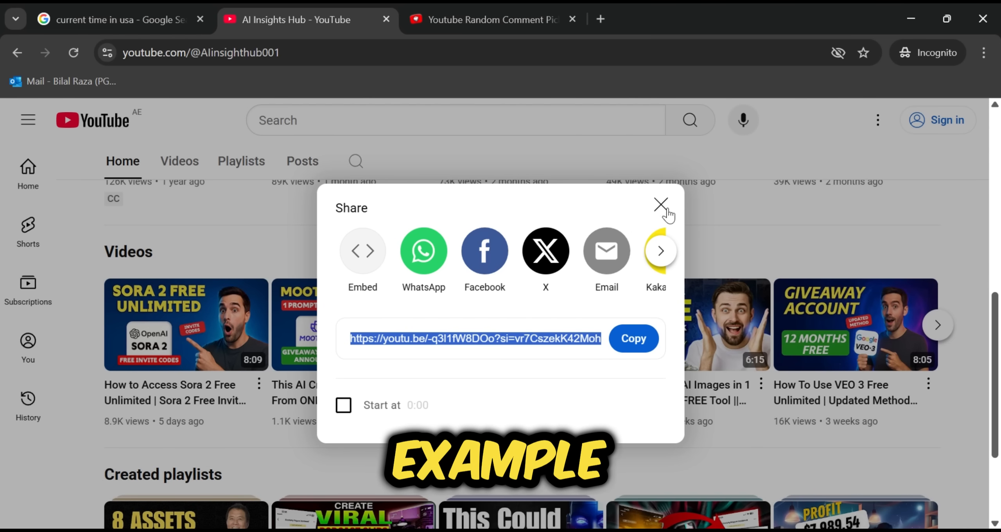
{"action": "left_click", "coordinate": [661, 205]}
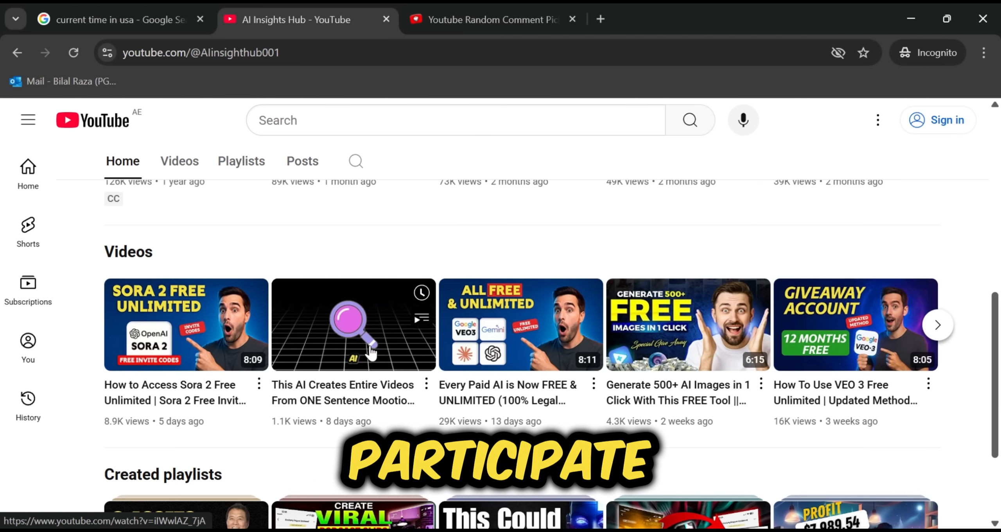
{"action": "mouse_move", "coordinate": [353, 324]}
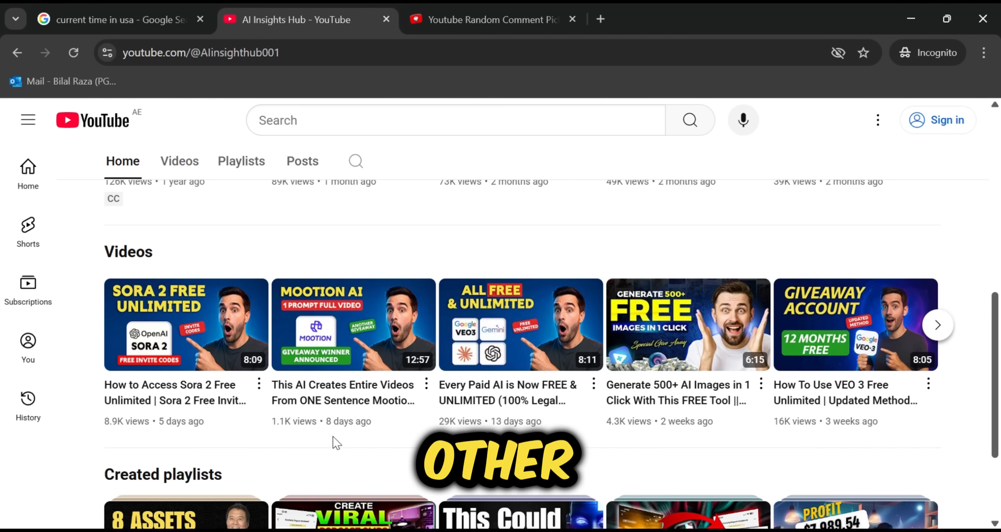
{"action": "mouse_move", "coordinate": [186, 324]}
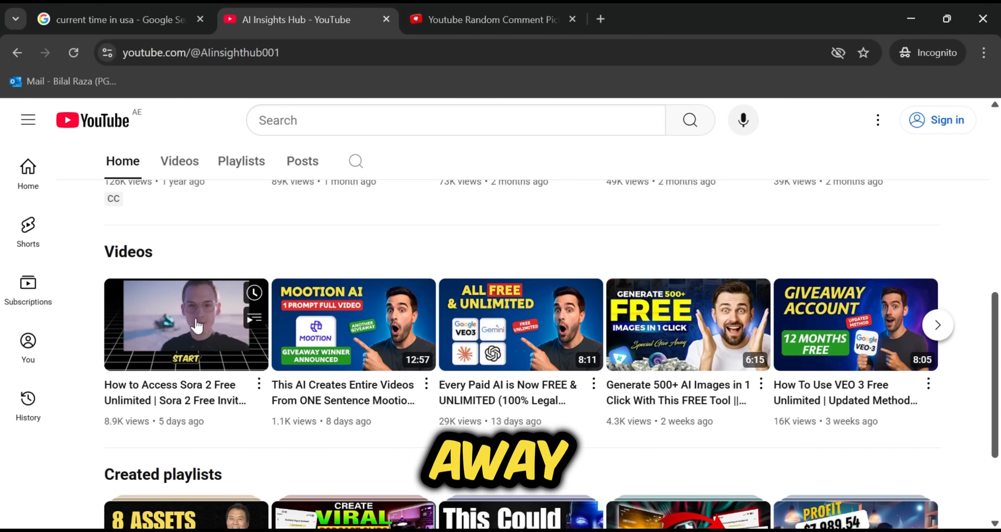